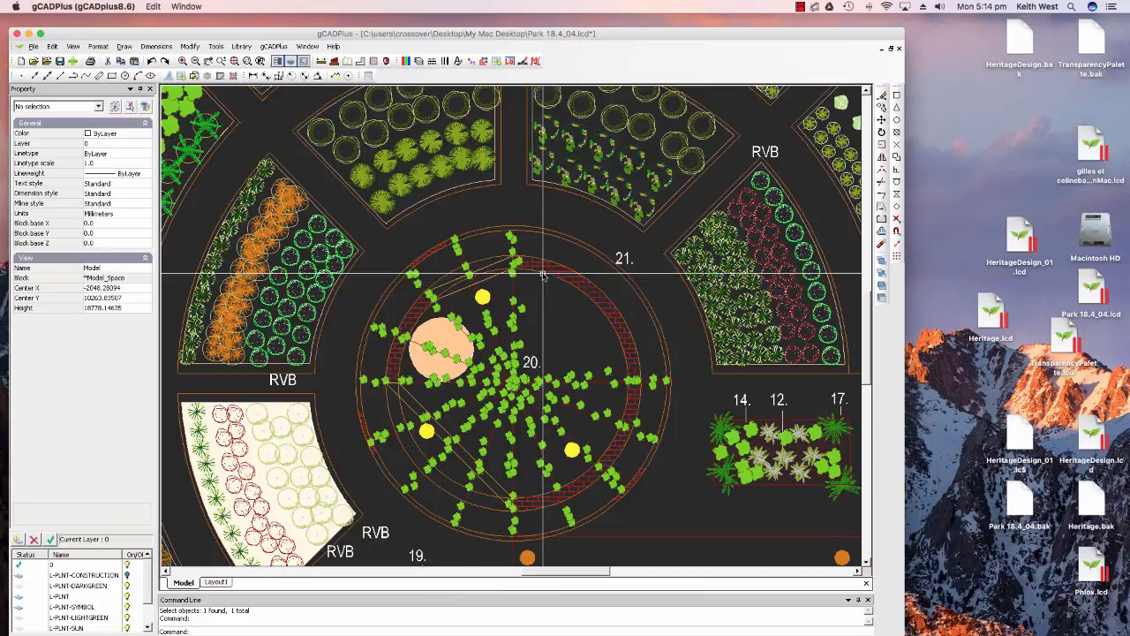
{"action": "mouse_move", "coordinate": [532, 384]}
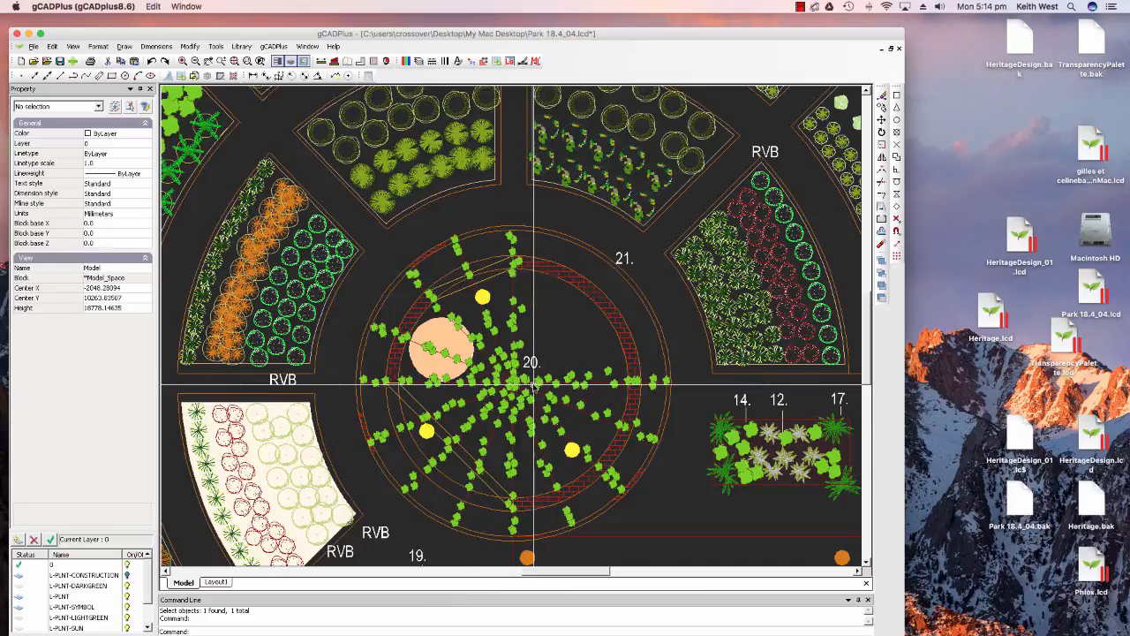
{"action": "mouse_move", "coordinate": [547, 353]}
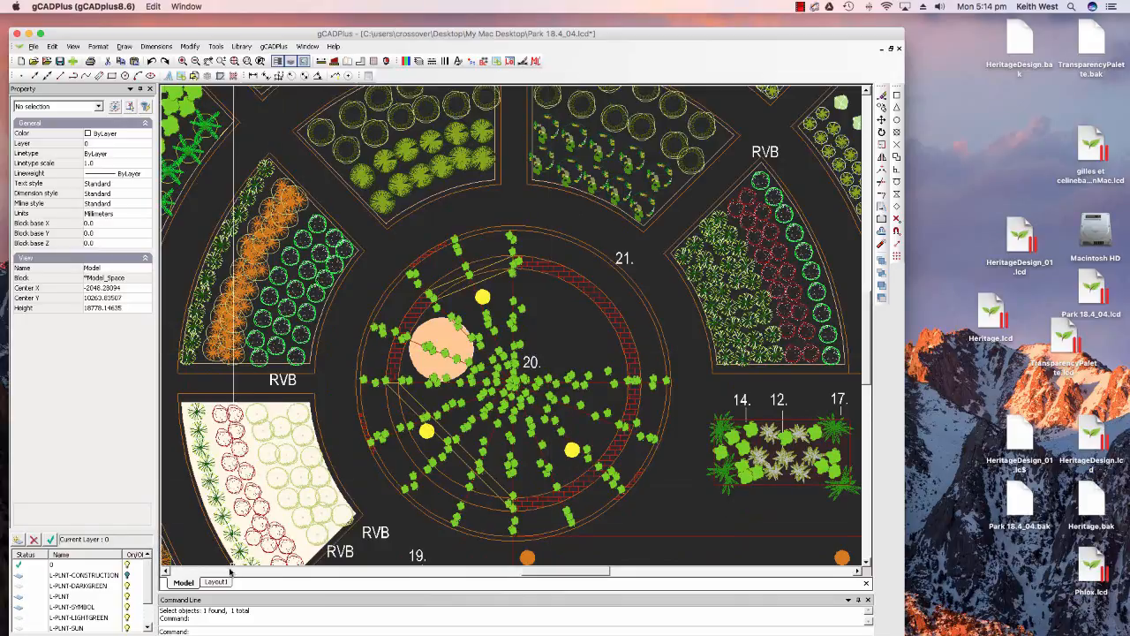
Switch to the Layout1 sheet to view the whole Community Garden page layout.
{"action": "left_click", "coordinate": [213, 582]}
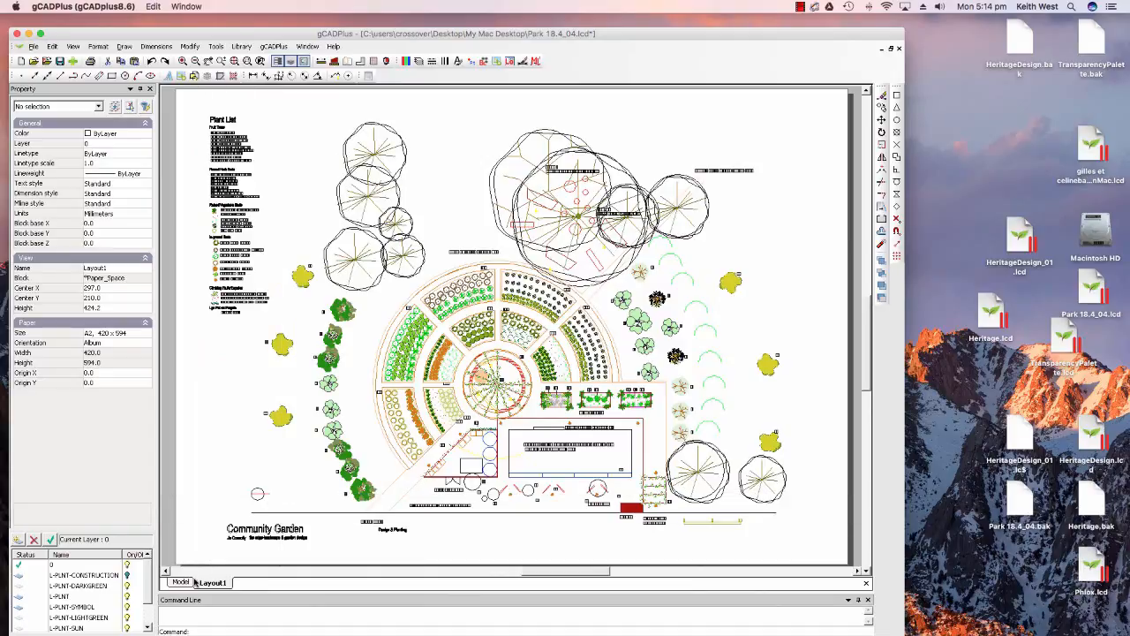
Return to Model view and erase the small plant symbol on the brick edge beside bed 20.
{"action": "left_click", "coordinate": [181, 582]}
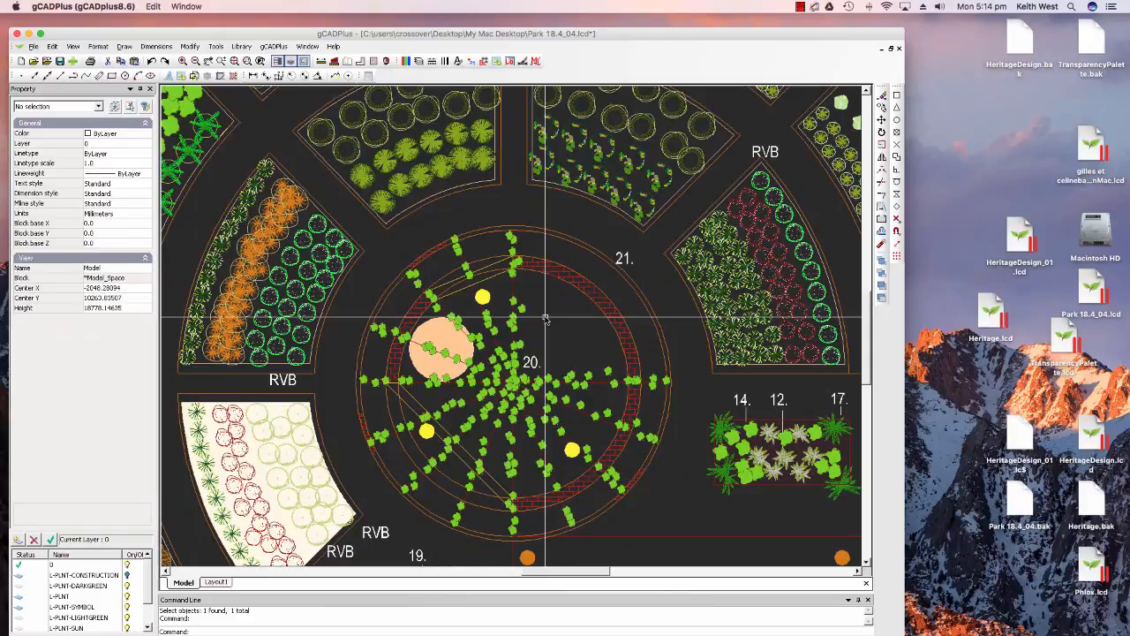
{"action": "mouse_move", "coordinate": [577, 287]}
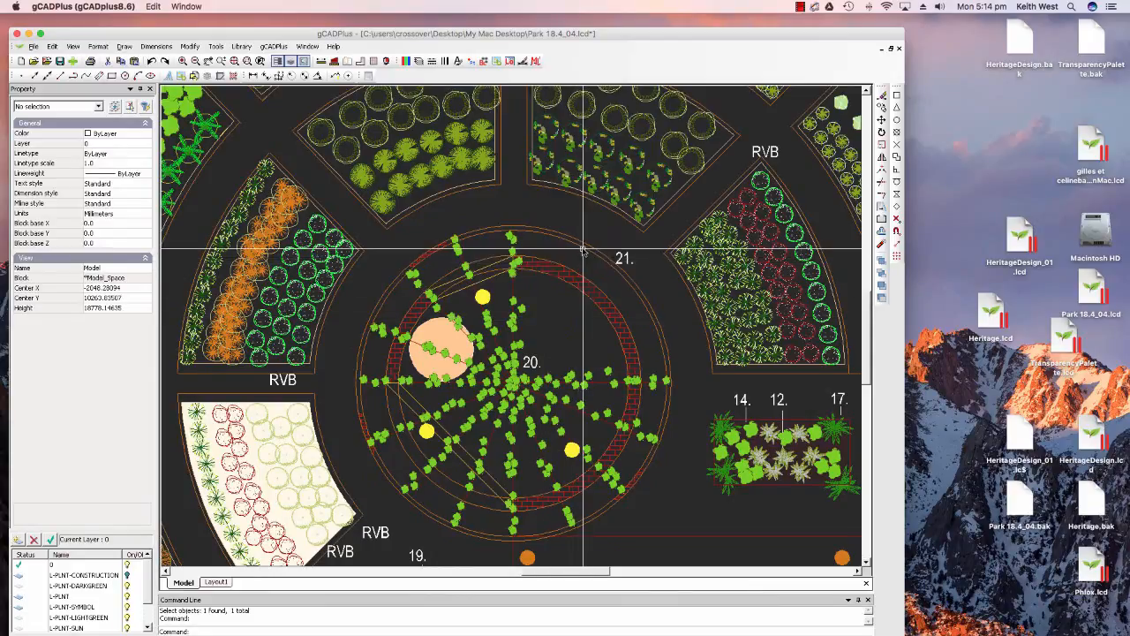
{"action": "mouse_move", "coordinate": [662, 362]}
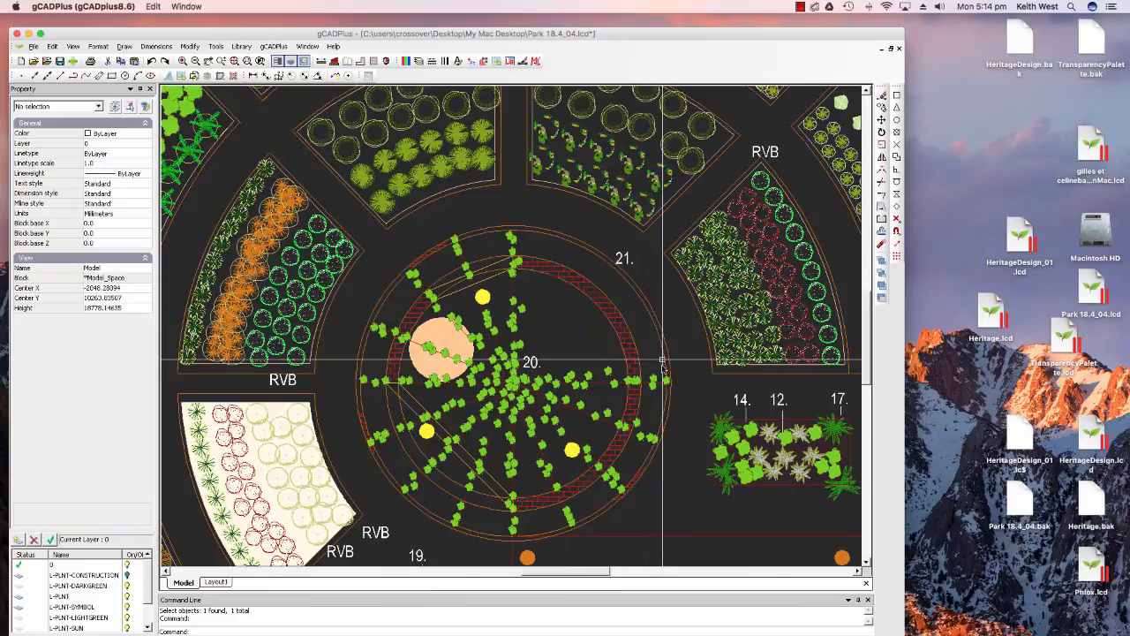
{"action": "left_click", "coordinate": [660, 389]}
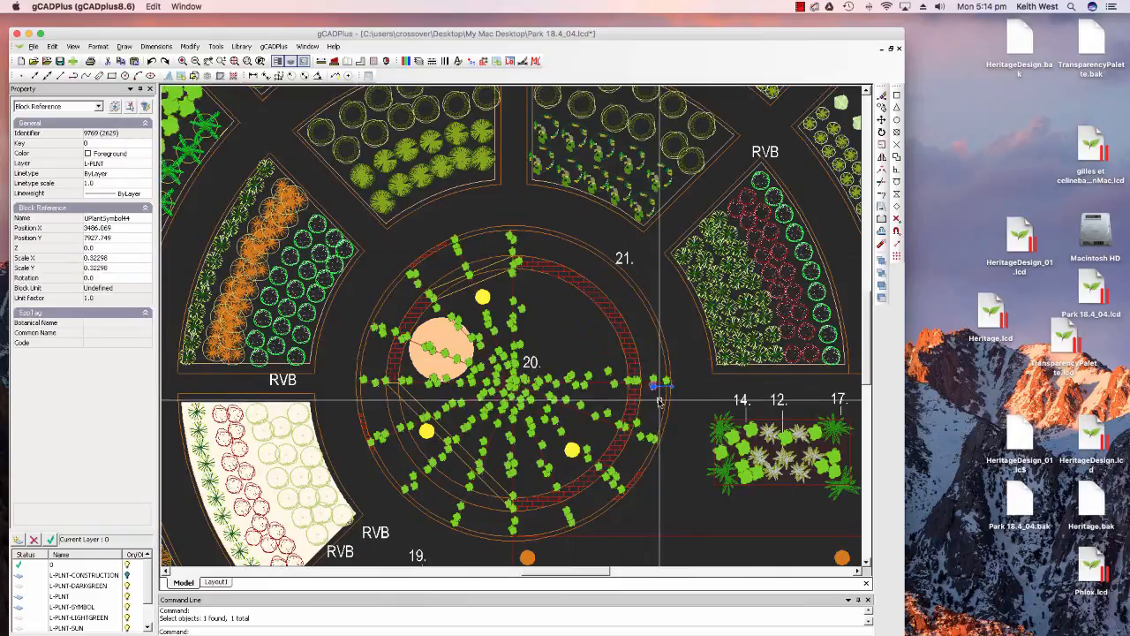
{"action": "scroll", "scroll_direction": "up", "scroll_amount": 3}
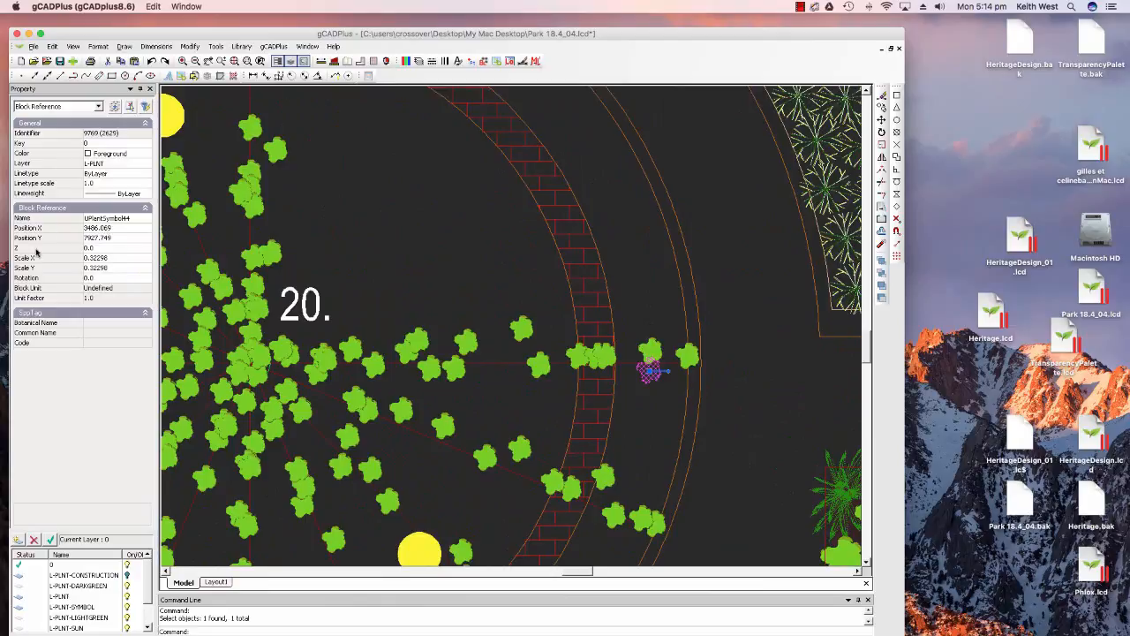
{"action": "mouse_move", "coordinate": [510, 224]}
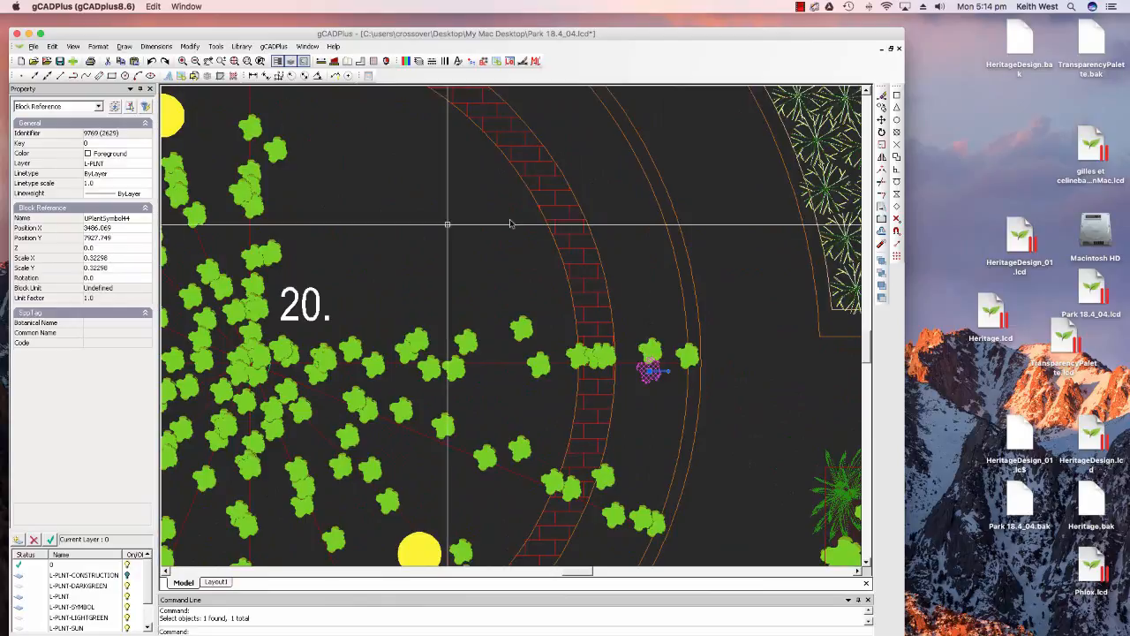
{"action": "mouse_move", "coordinate": [604, 370]}
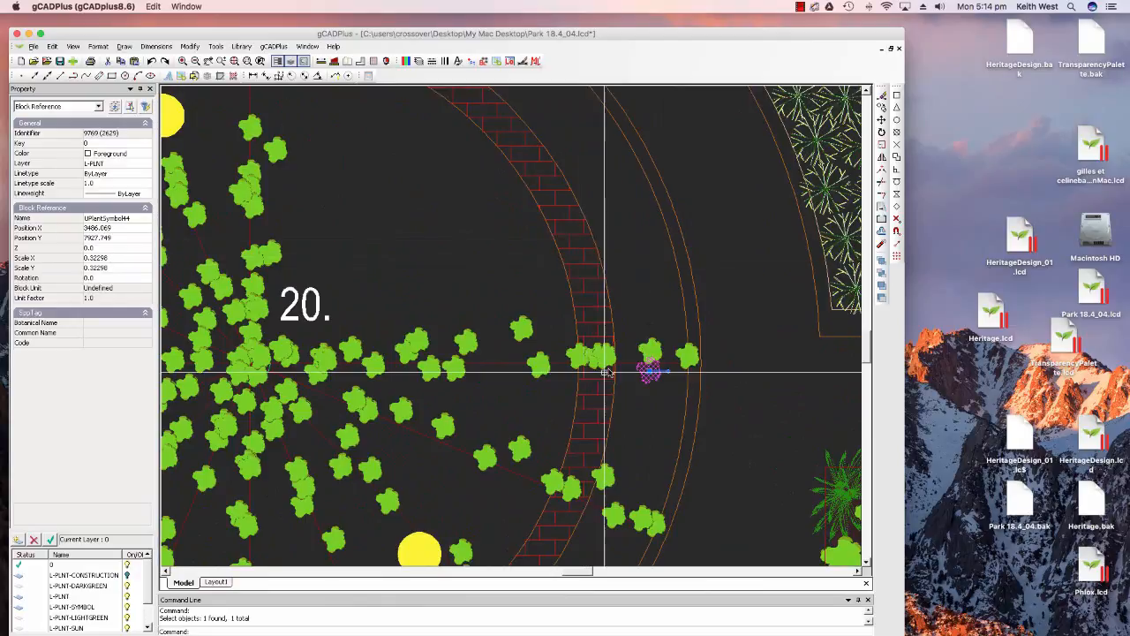
{"action": "right_click", "coordinate": [649, 371]}
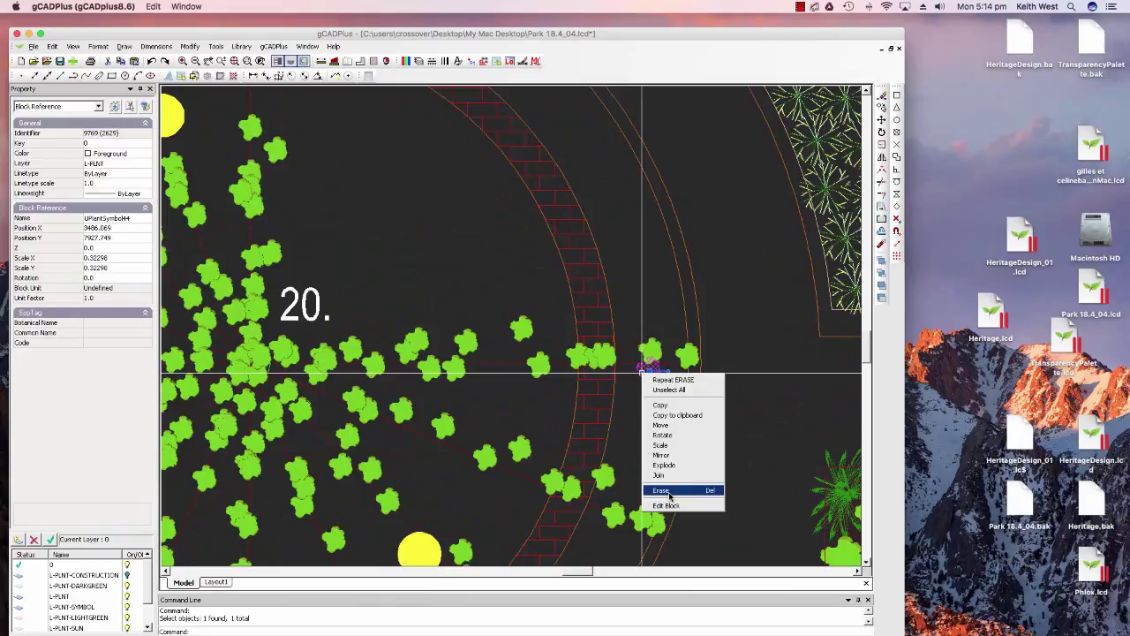
{"action": "left_click", "coordinate": [662, 490]}
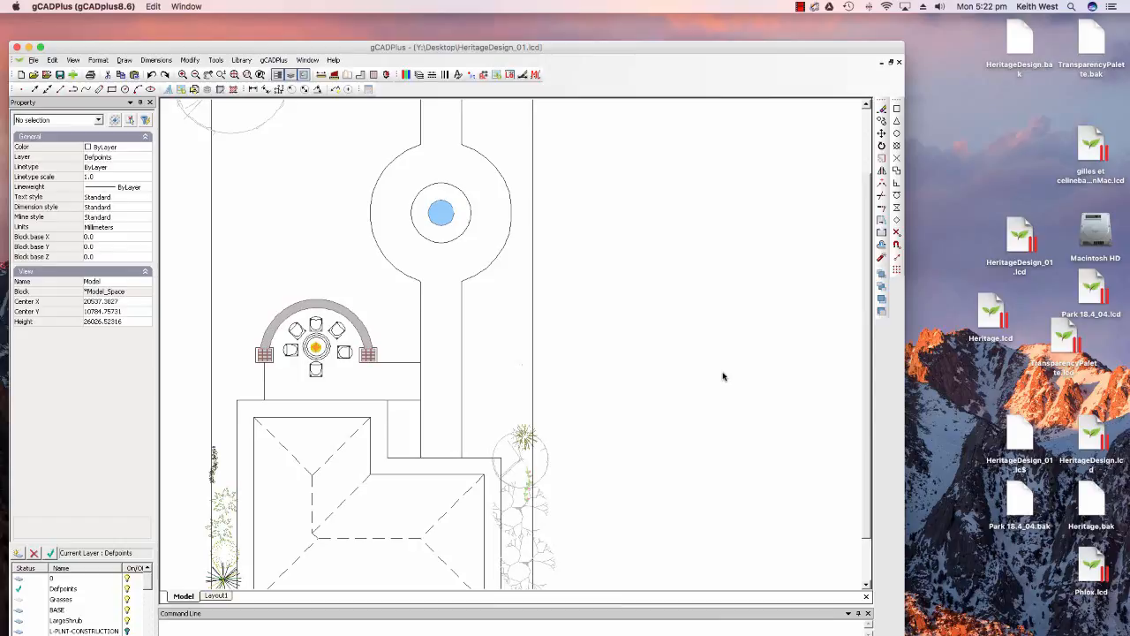
{"action": "mouse_move", "coordinate": [695, 609]}
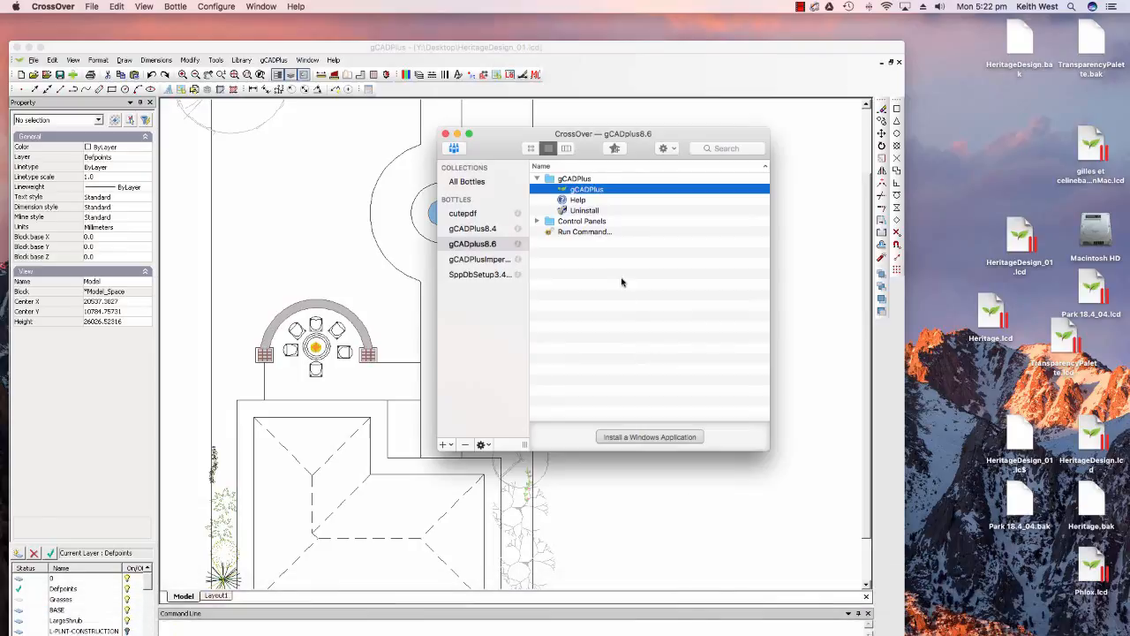
{"action": "mouse_move", "coordinate": [627, 300]}
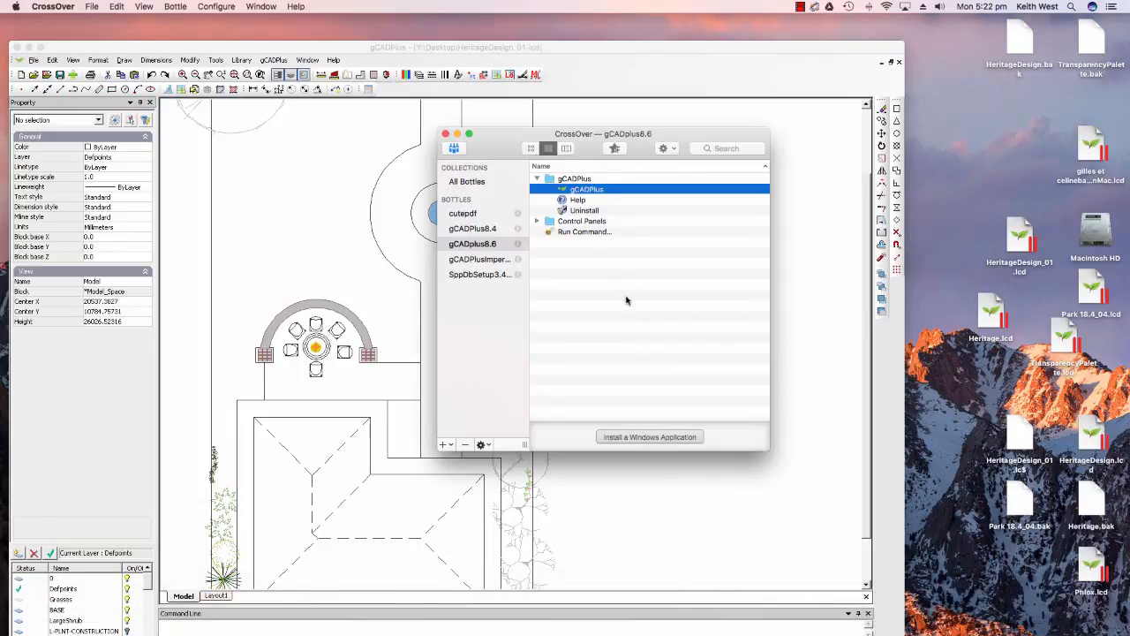
{"action": "mouse_move", "coordinate": [598, 329]}
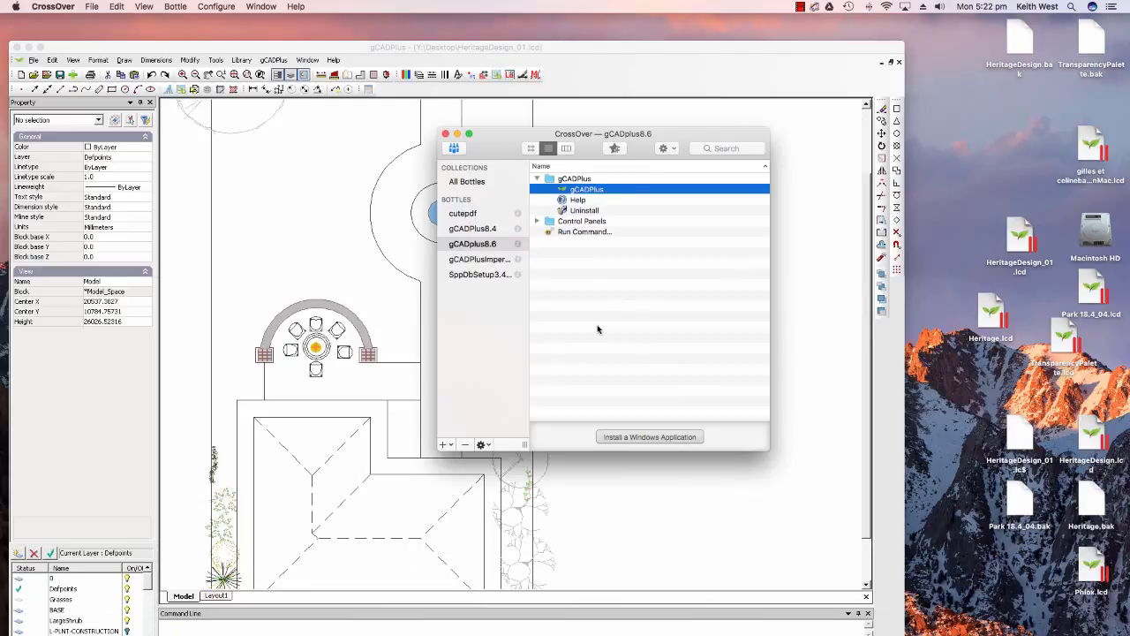
{"action": "mouse_move", "coordinate": [450, 284]}
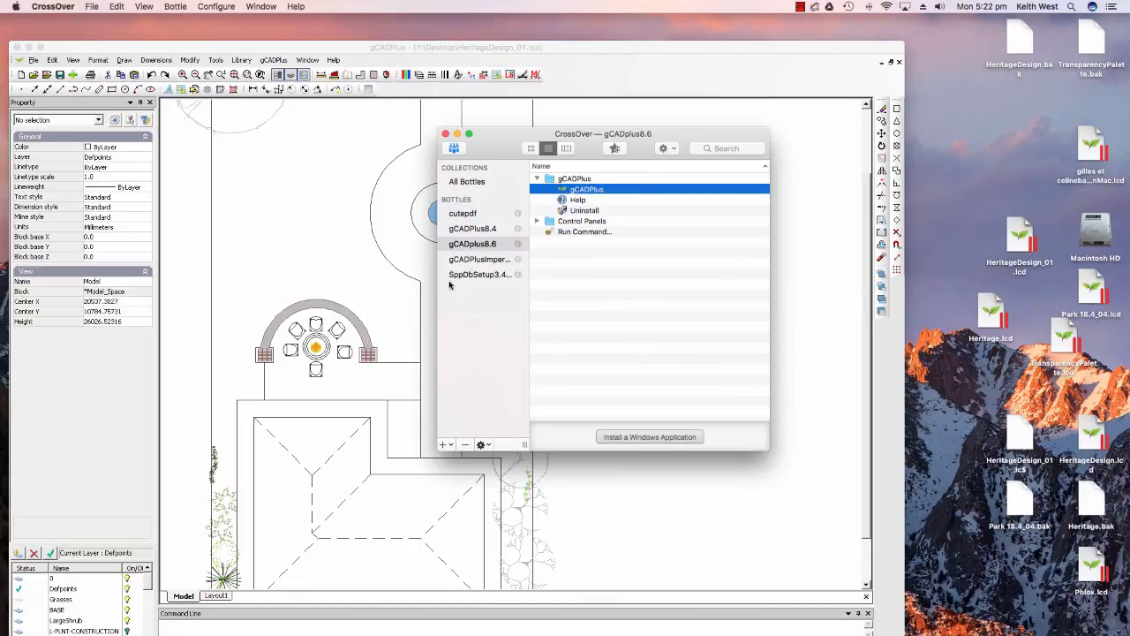
Open the gCADplus8.6 bottle's C: drive from its CrossOver context menu.
{"action": "right_click", "coordinate": [472, 244]}
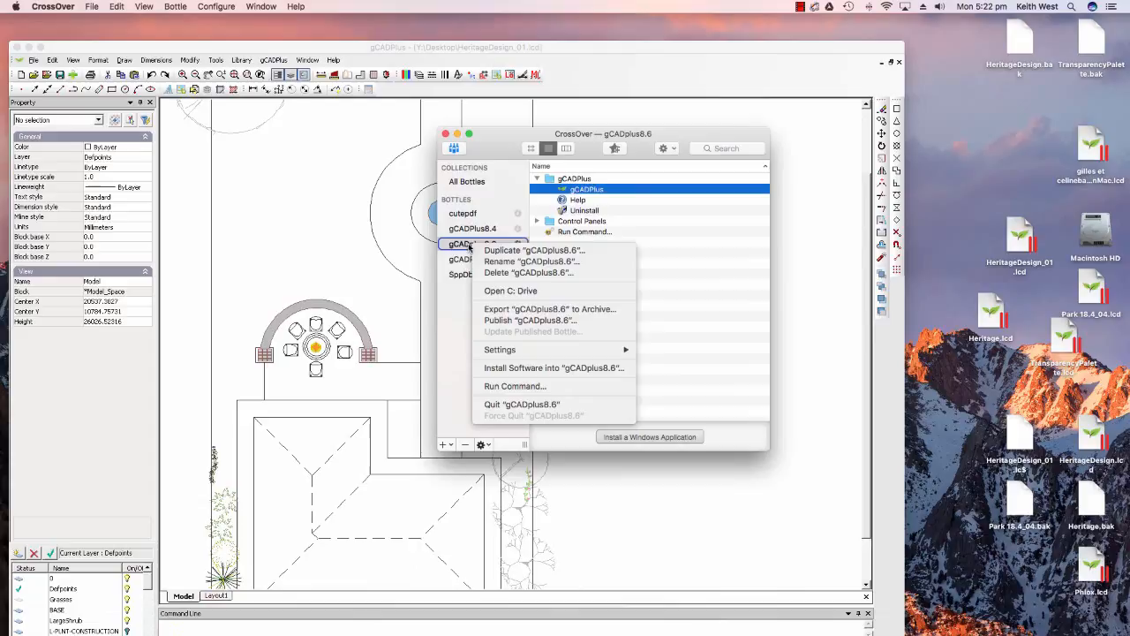
{"action": "mouse_move", "coordinate": [530, 262]}
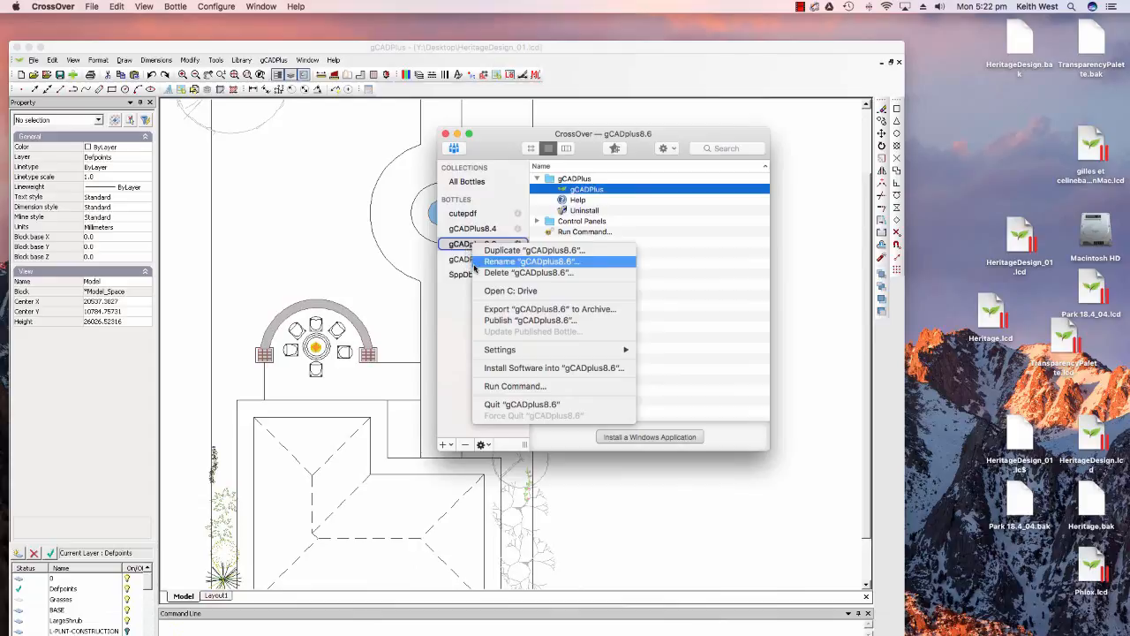
{"action": "left_click", "coordinate": [510, 290]}
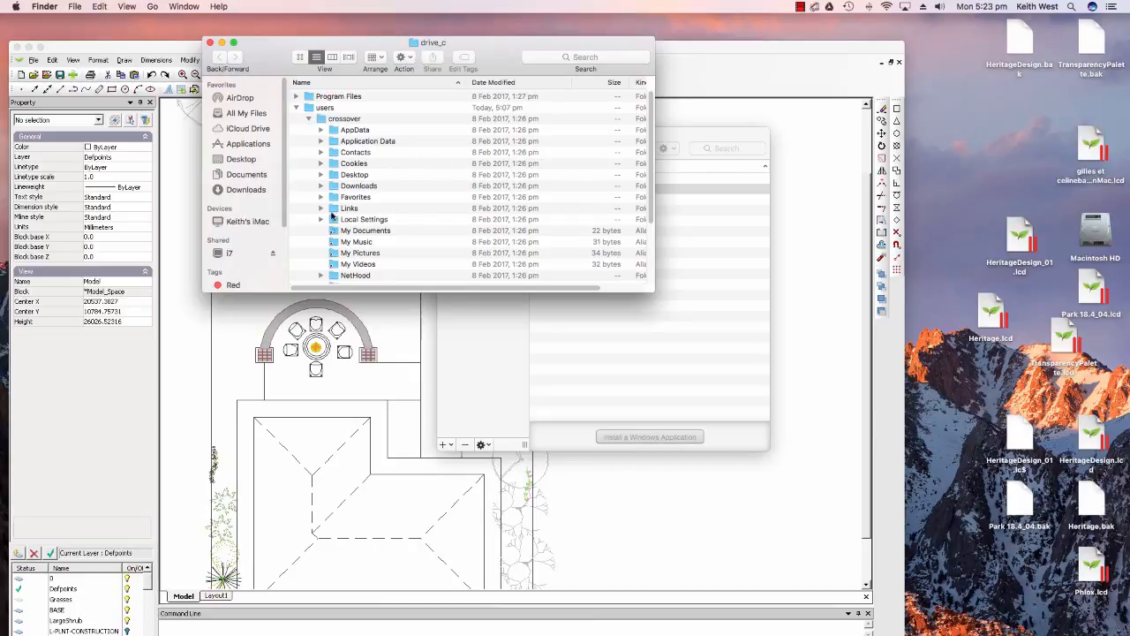
{"action": "mouse_move", "coordinate": [347, 238]}
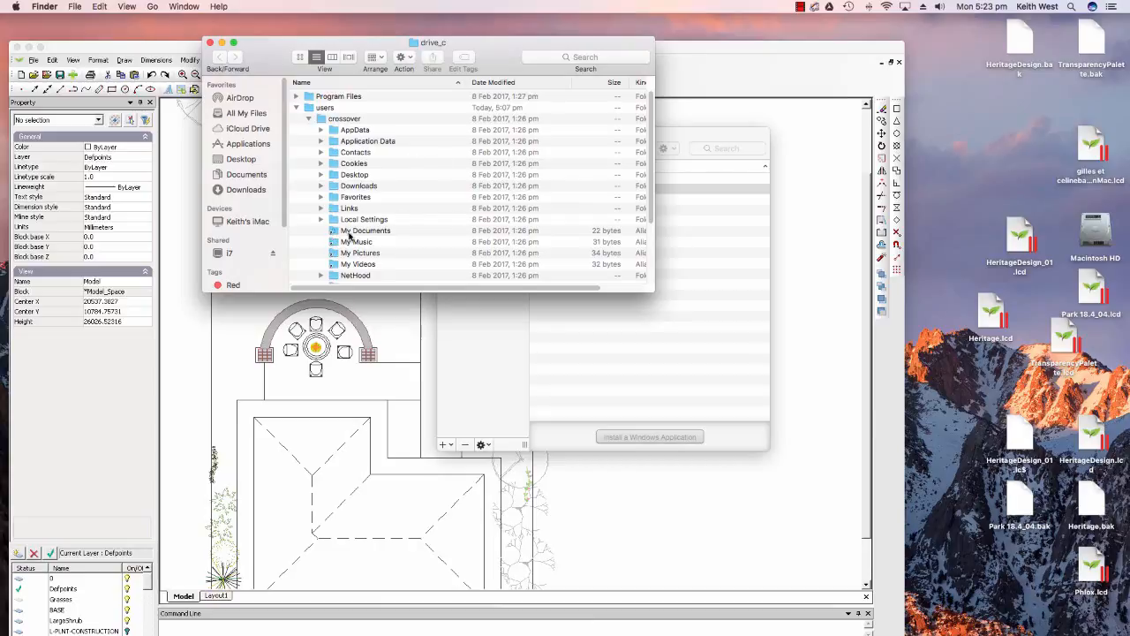
Browse Documents > gCADPlus > Blocks > Plants and look inside a plant block subfolder.
{"action": "left_click", "coordinate": [247, 174]}
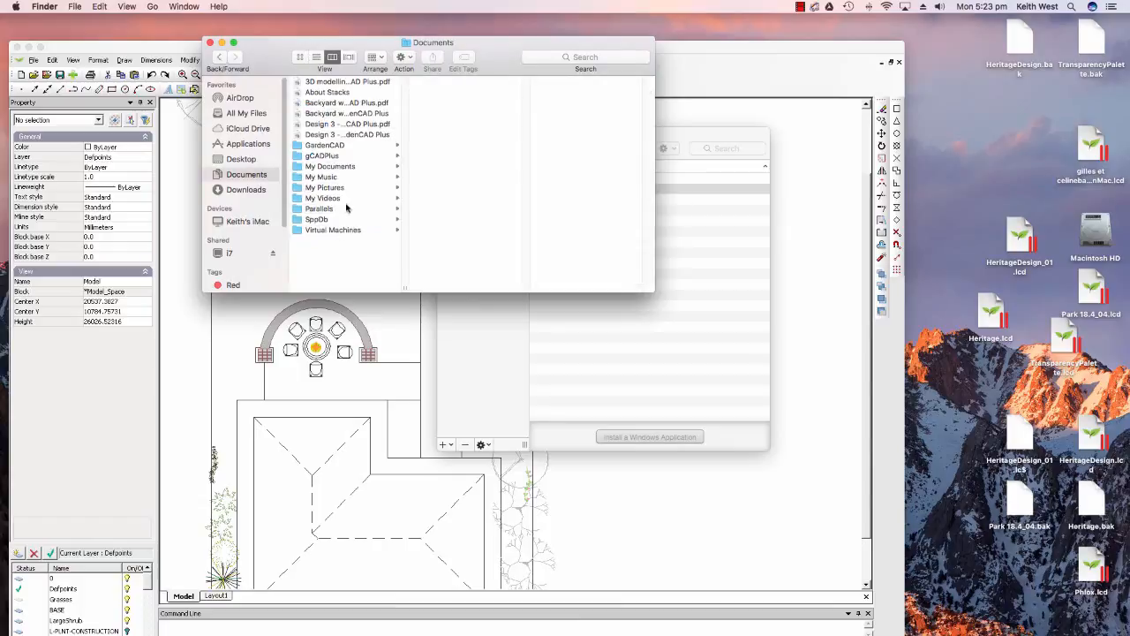
{"action": "left_click", "coordinate": [321, 155]}
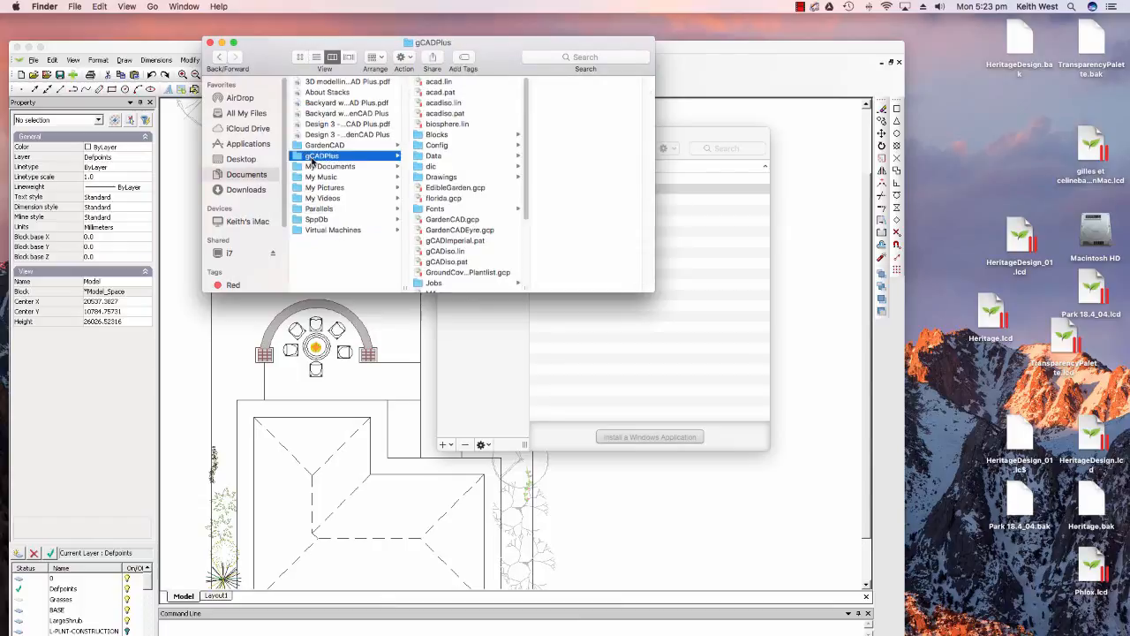
{"action": "mouse_move", "coordinate": [422, 141]}
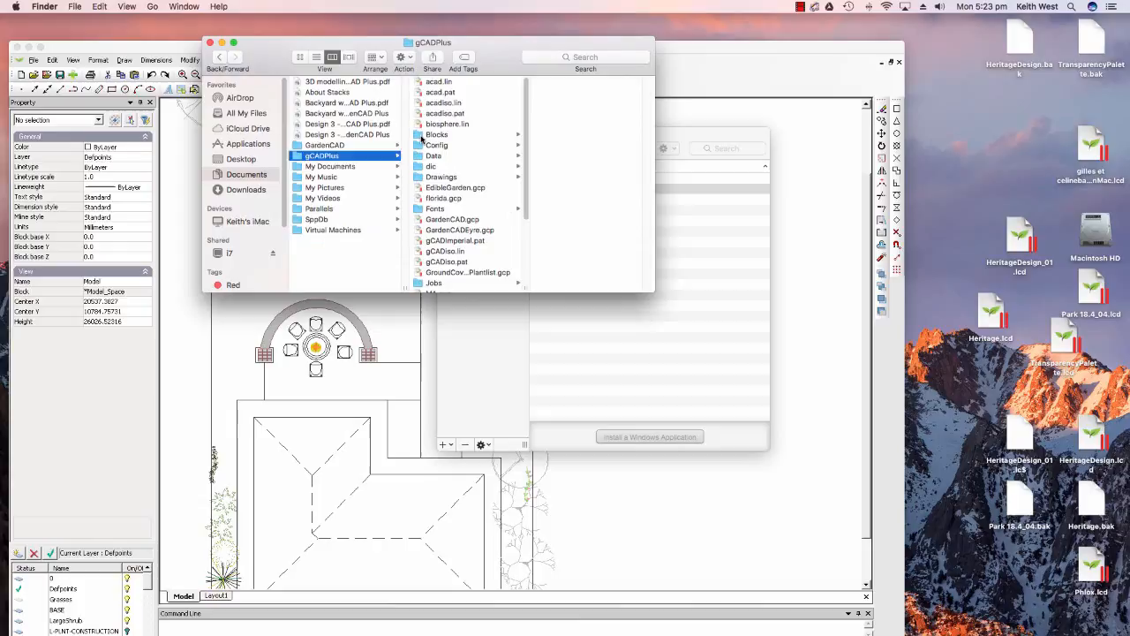
{"action": "left_click", "coordinate": [437, 134]}
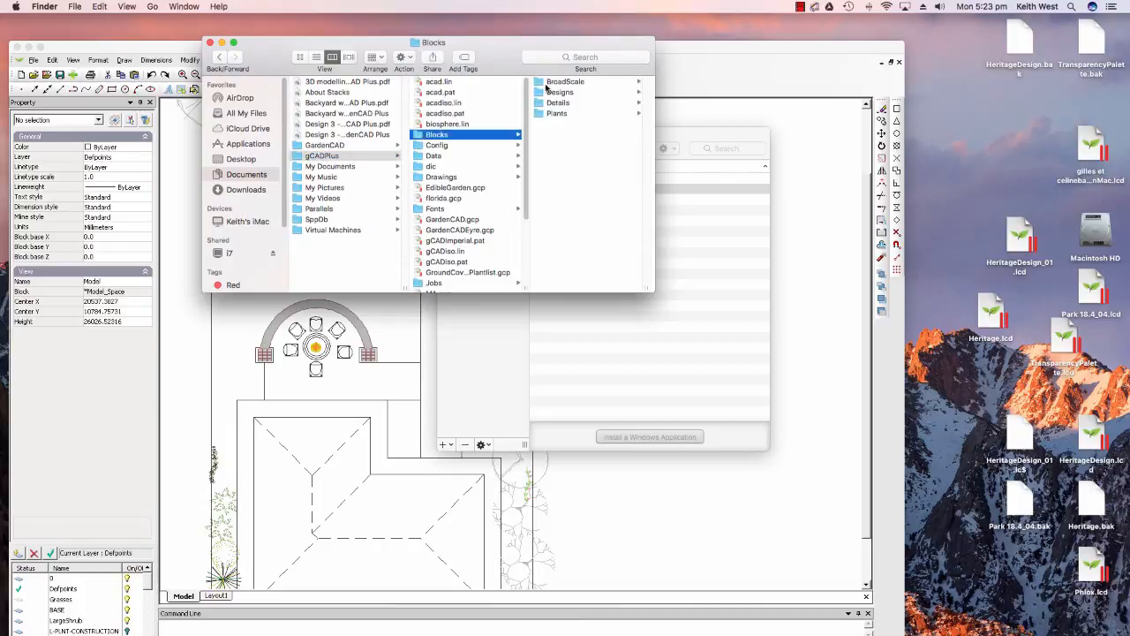
{"action": "left_click", "coordinate": [557, 113]}
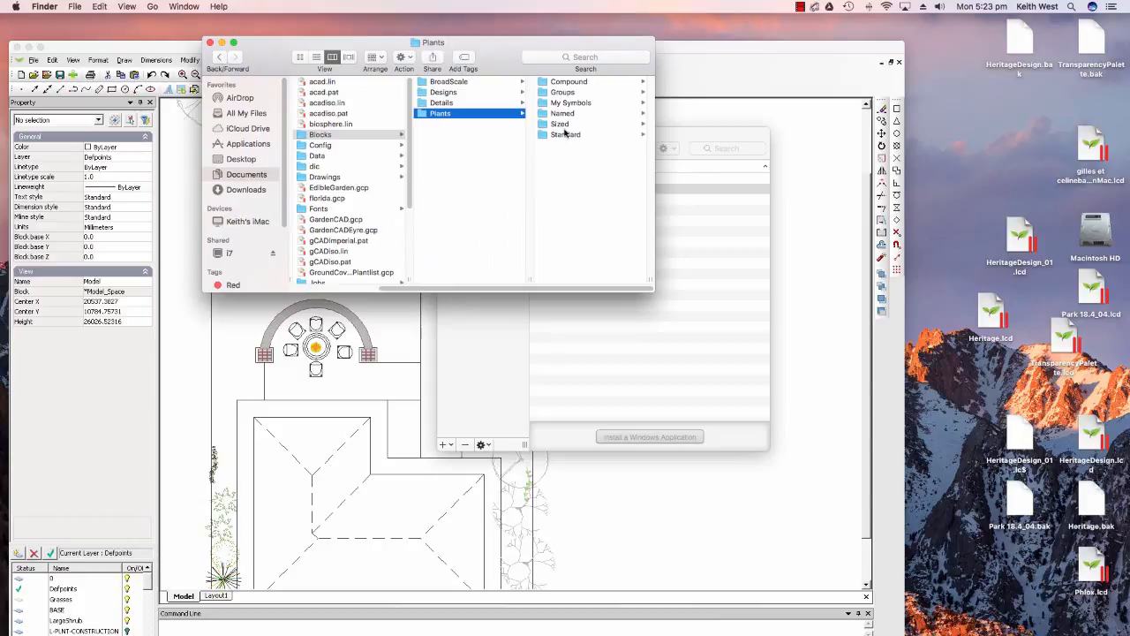
{"action": "left_click", "coordinate": [565, 134]}
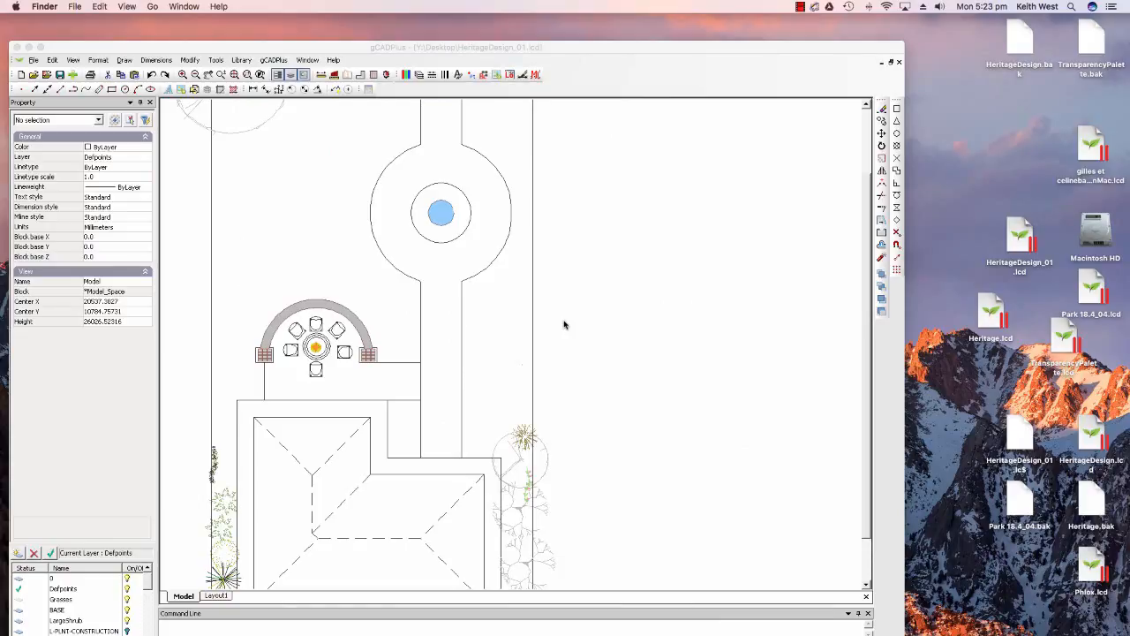
{"action": "mouse_move", "coordinate": [771, 386]}
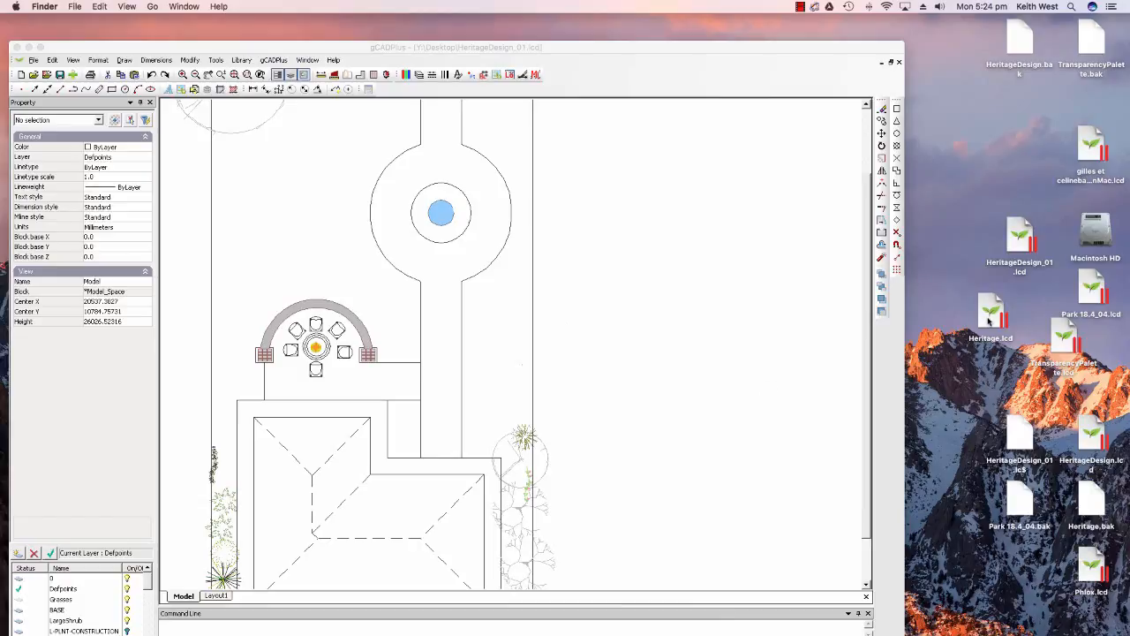
Open Heritage.lcd and switch between HeritageDesign_01 and Heritage through the Window menu.
{"action": "left_click", "coordinate": [990, 318]}
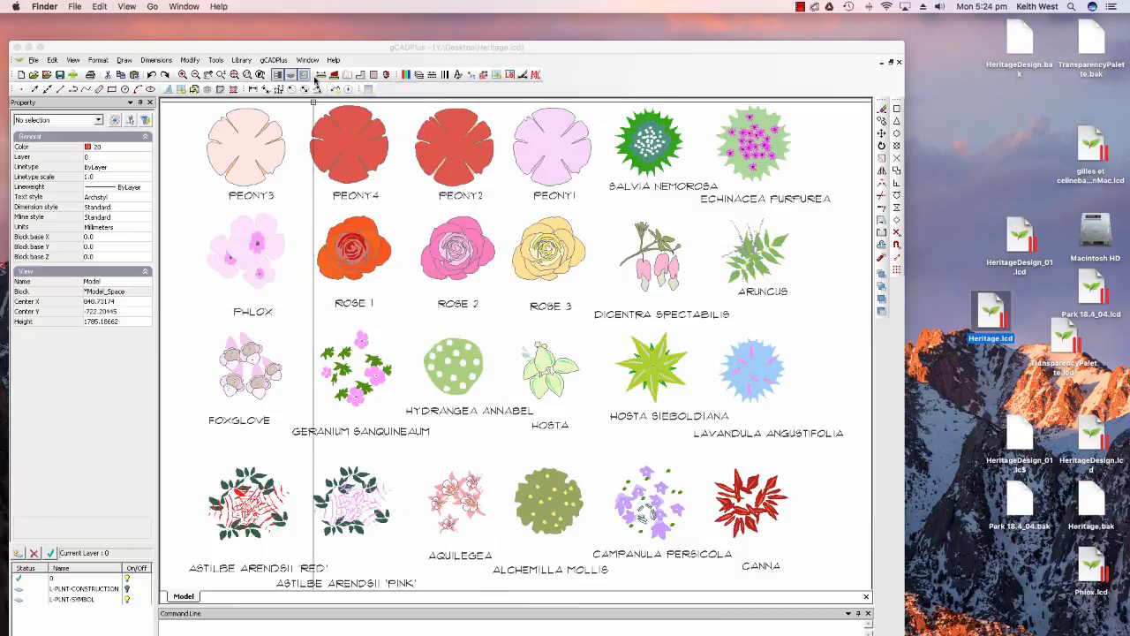
{"action": "left_click", "coordinate": [307, 59]}
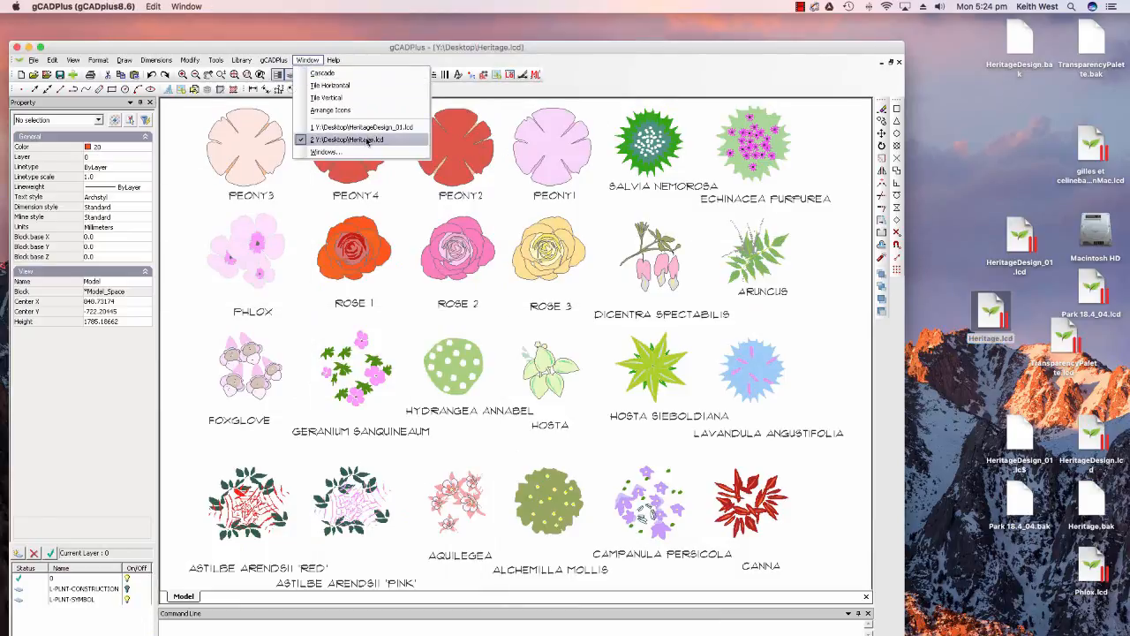
{"action": "left_click", "coordinate": [362, 126]}
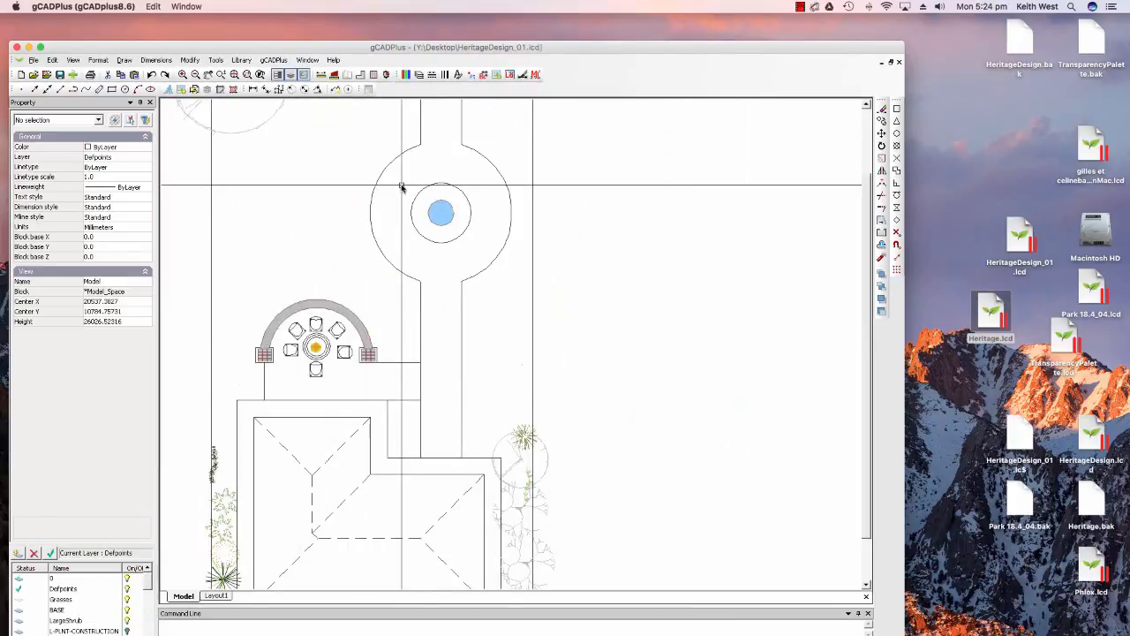
{"action": "left_click", "coordinate": [307, 60]}
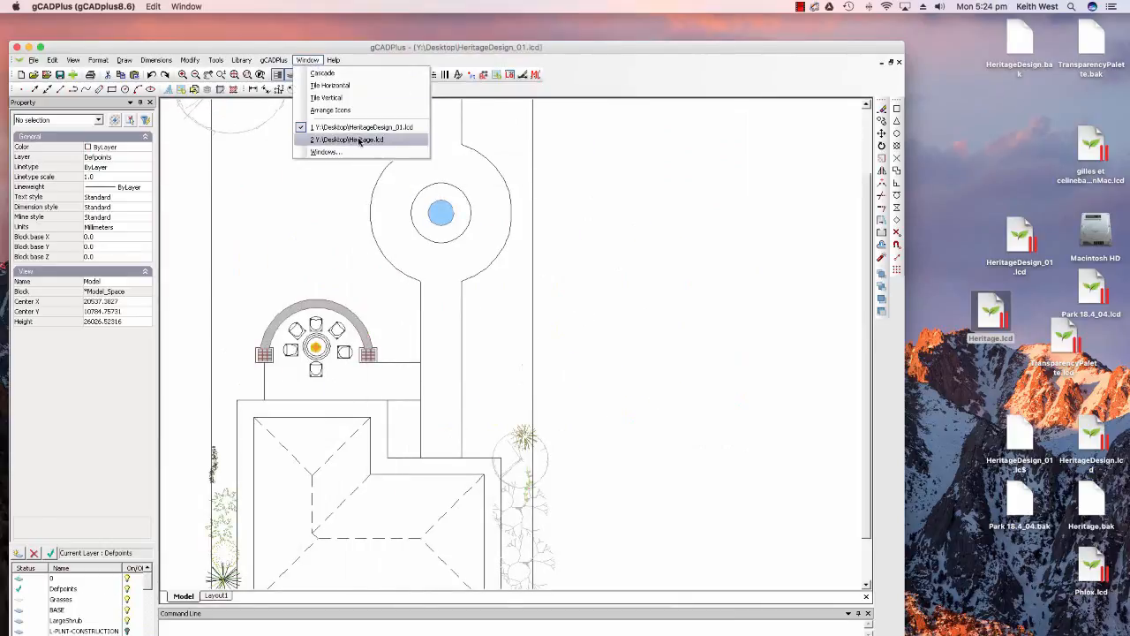
{"action": "left_click", "coordinate": [346, 139]}
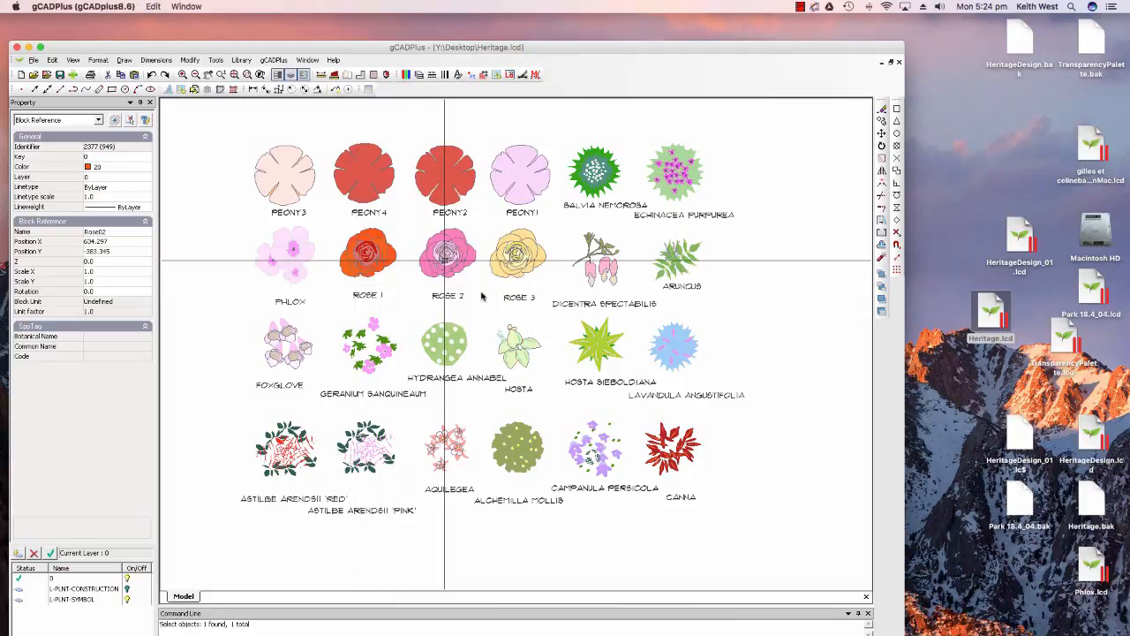
Switch to HeritageDesign_01 and bring up its paste options in the drawing area.
{"action": "left_click", "coordinate": [307, 59]}
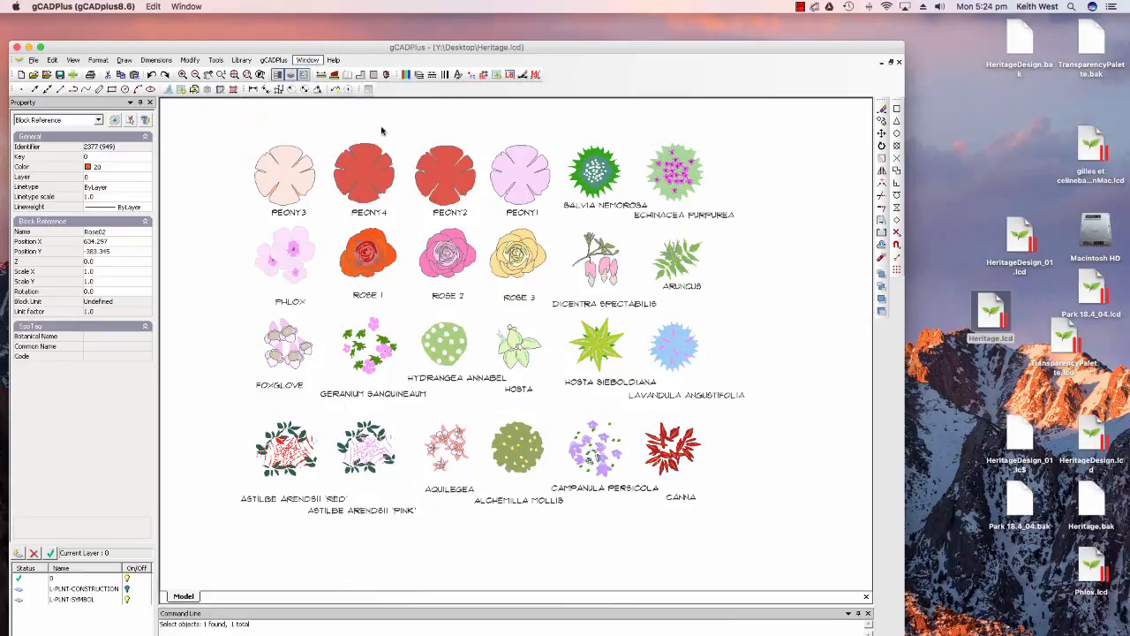
{"action": "right_click", "coordinate": [627, 331]}
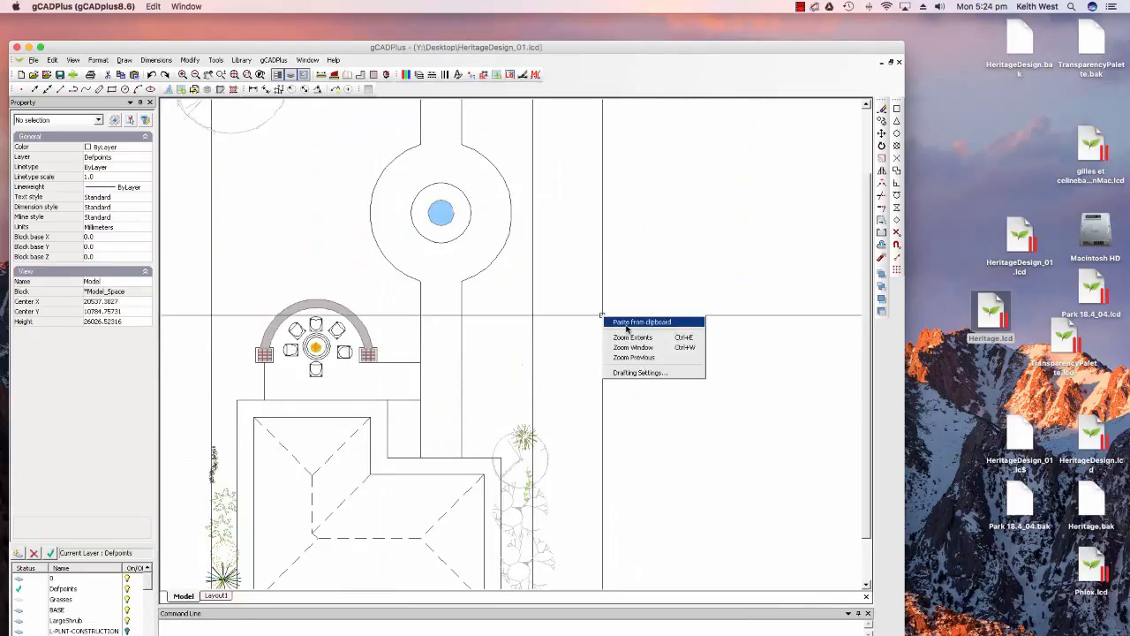
Paste Rose02 into the plan, redefining blocks with Yes to All, and start moving it.
{"action": "left_click", "coordinate": [642, 321]}
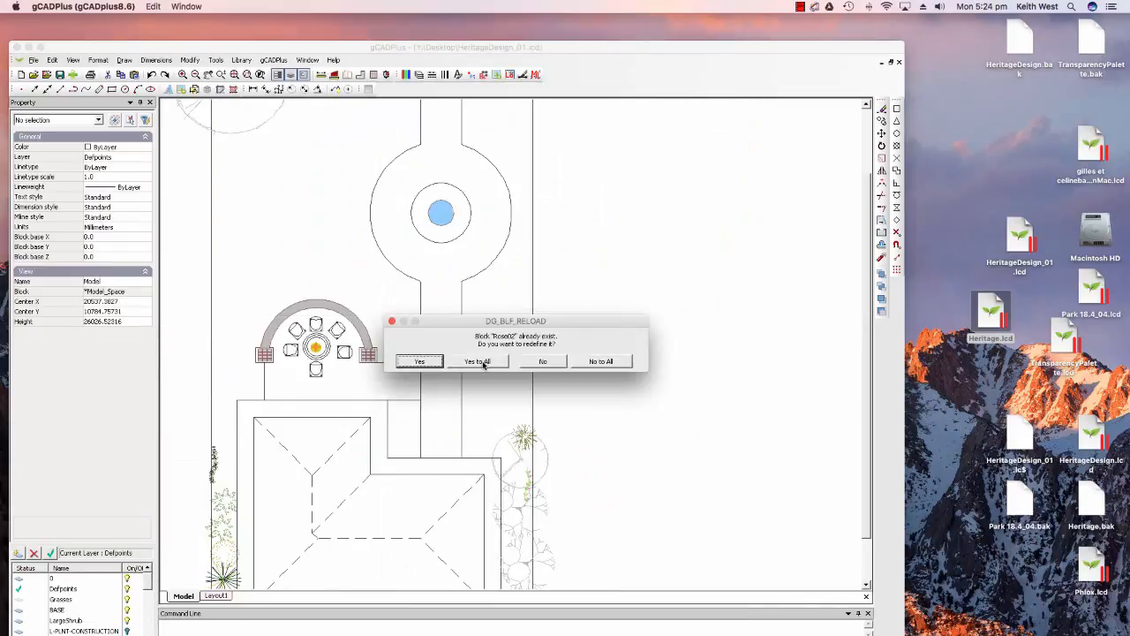
{"action": "left_click", "coordinate": [477, 361]}
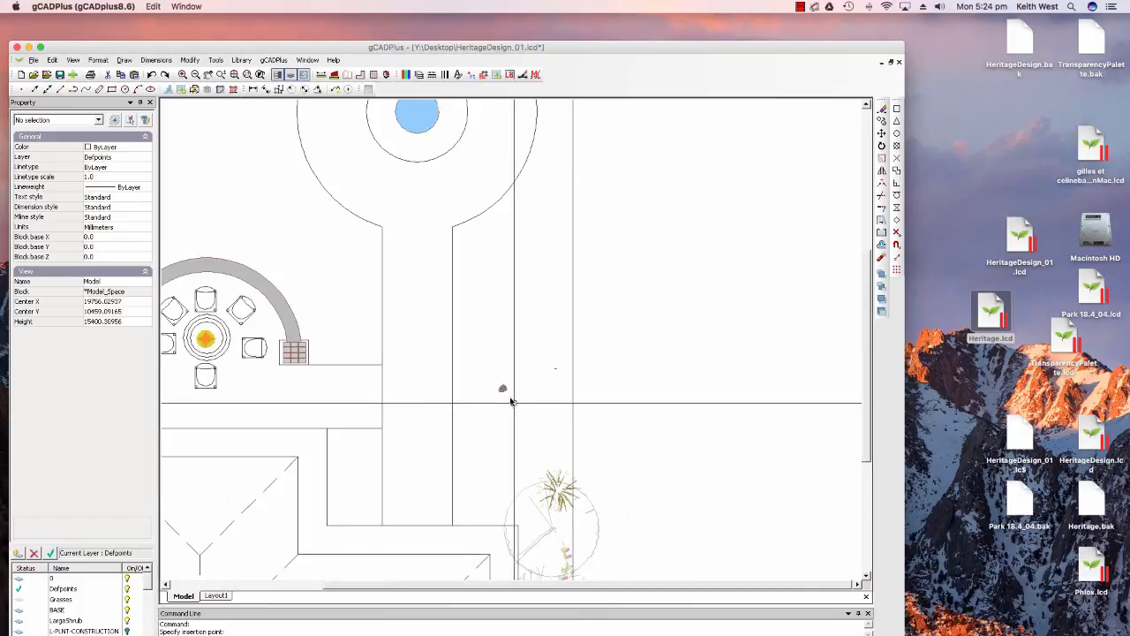
{"action": "right_click", "coordinate": [503, 388]}
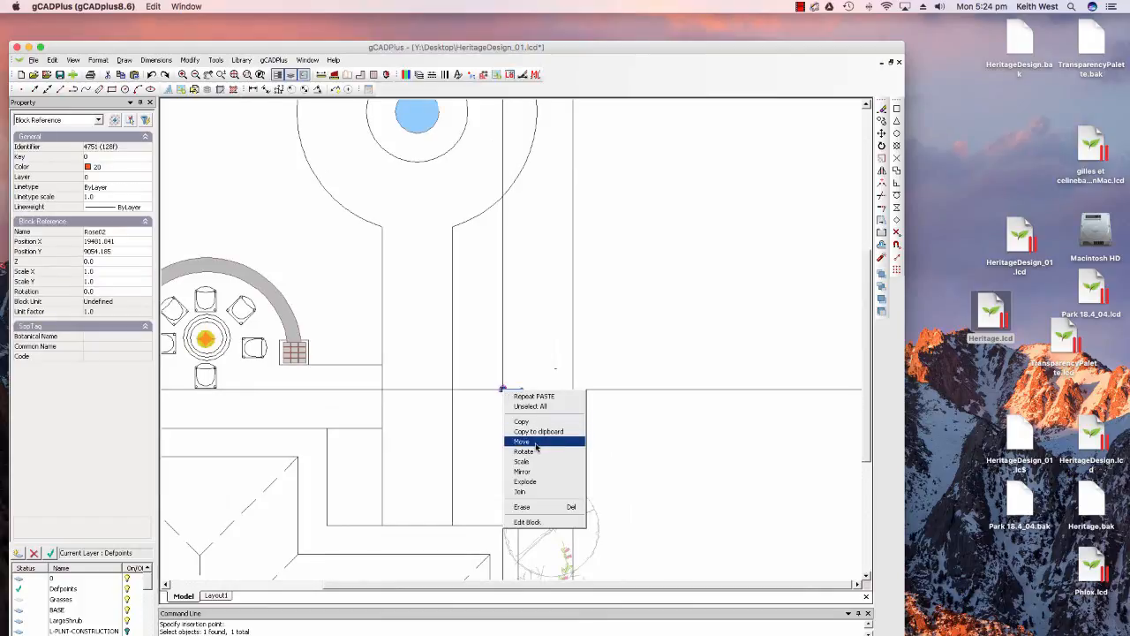
{"action": "left_click", "coordinate": [522, 441]}
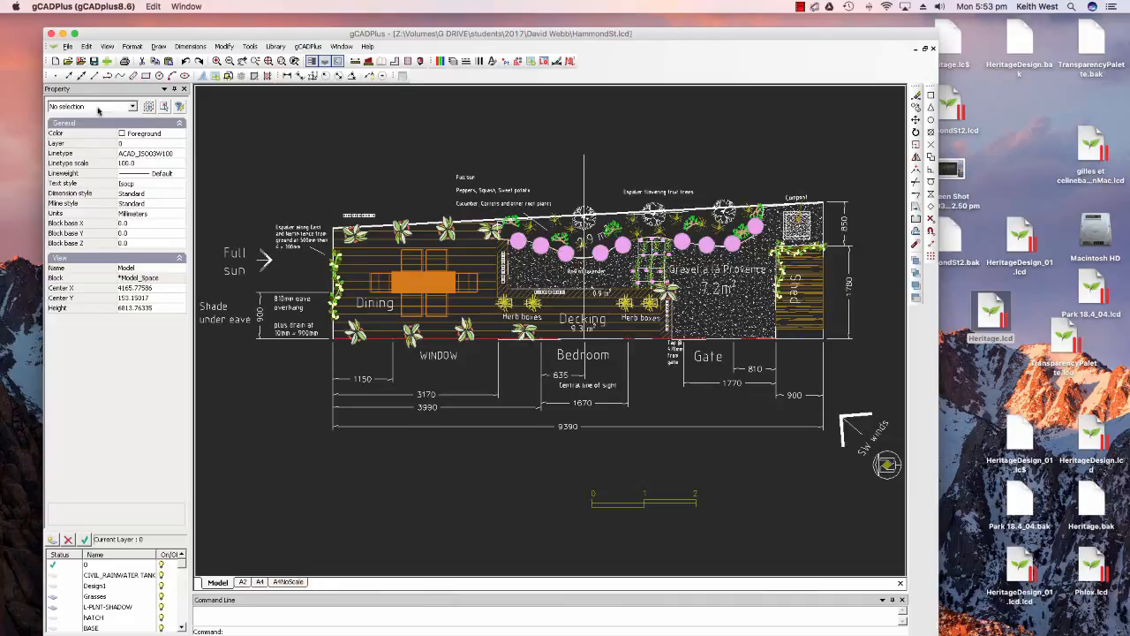
Open the Insert Block manager and choose Add from other file.
{"action": "left_click", "coordinate": [68, 46]}
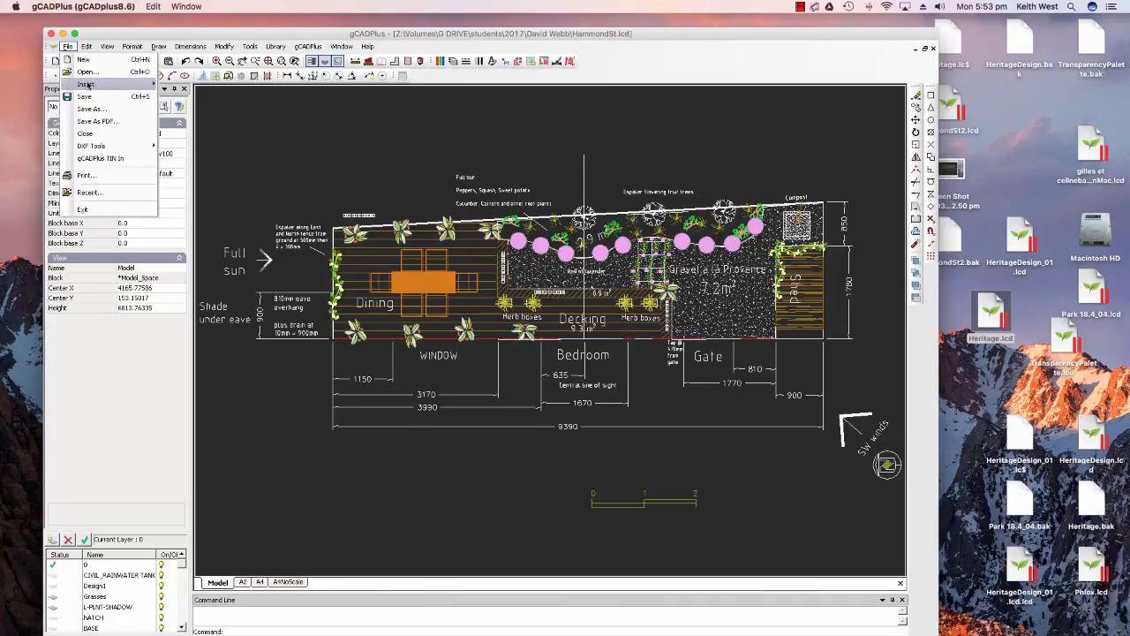
{"action": "mouse_move", "coordinate": [86, 84]}
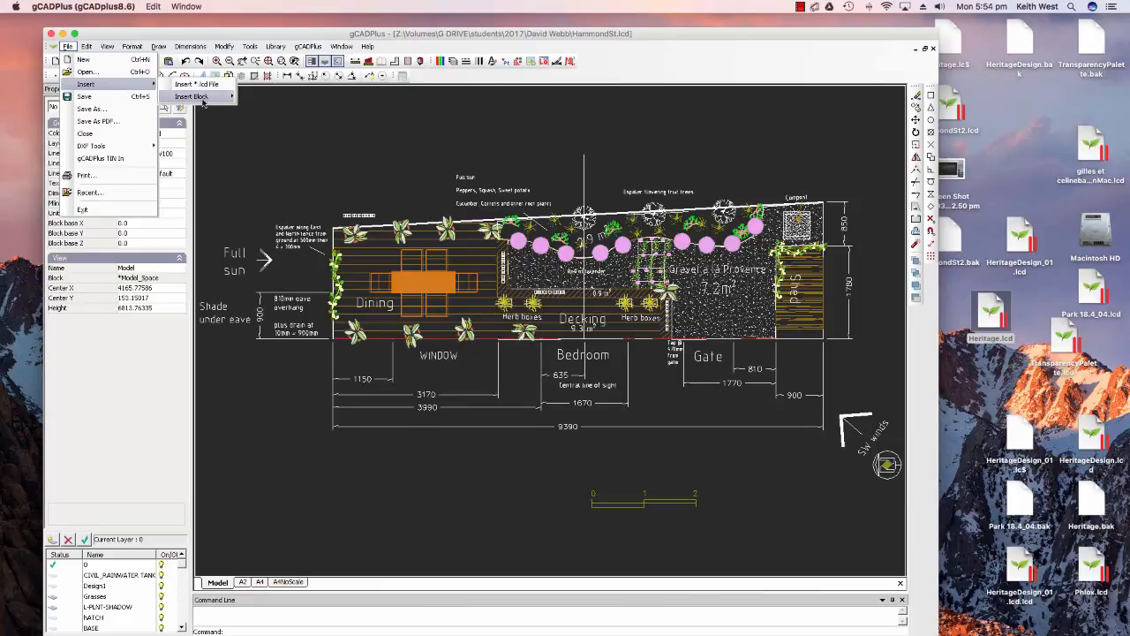
{"action": "left_click", "coordinate": [191, 96]}
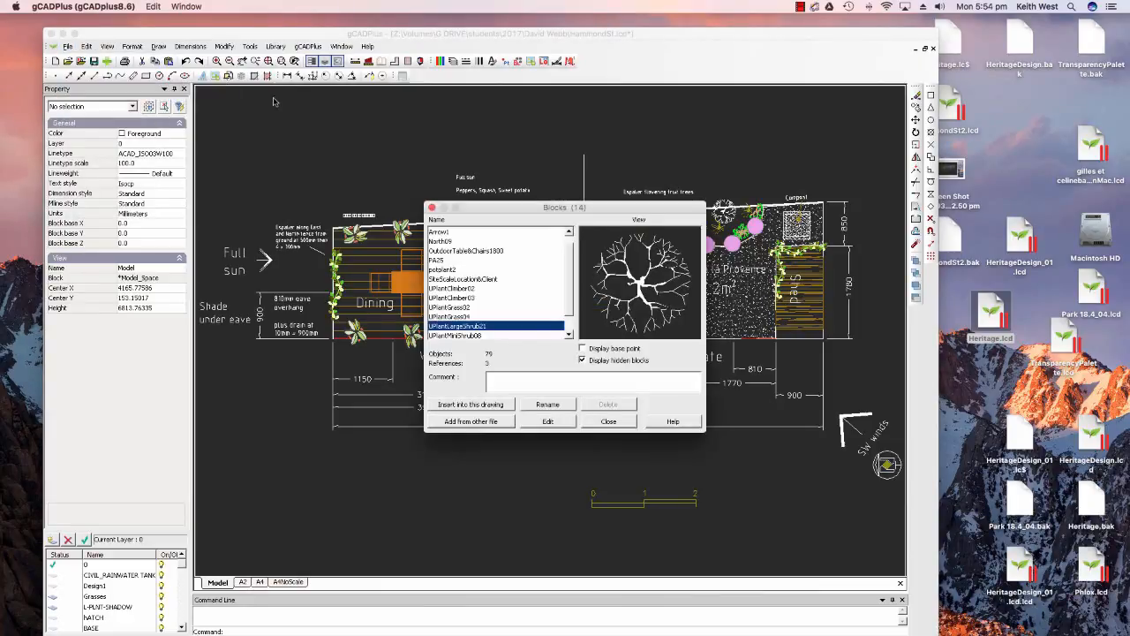
{"action": "mouse_move", "coordinate": [311, 167]}
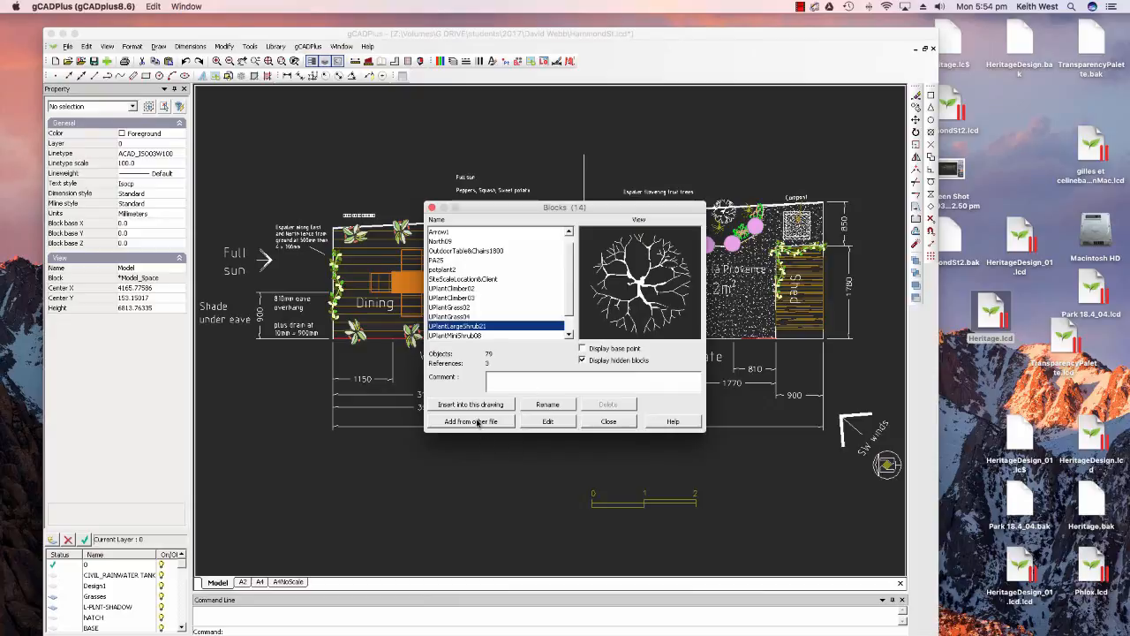
{"action": "left_click", "coordinate": [471, 421]}
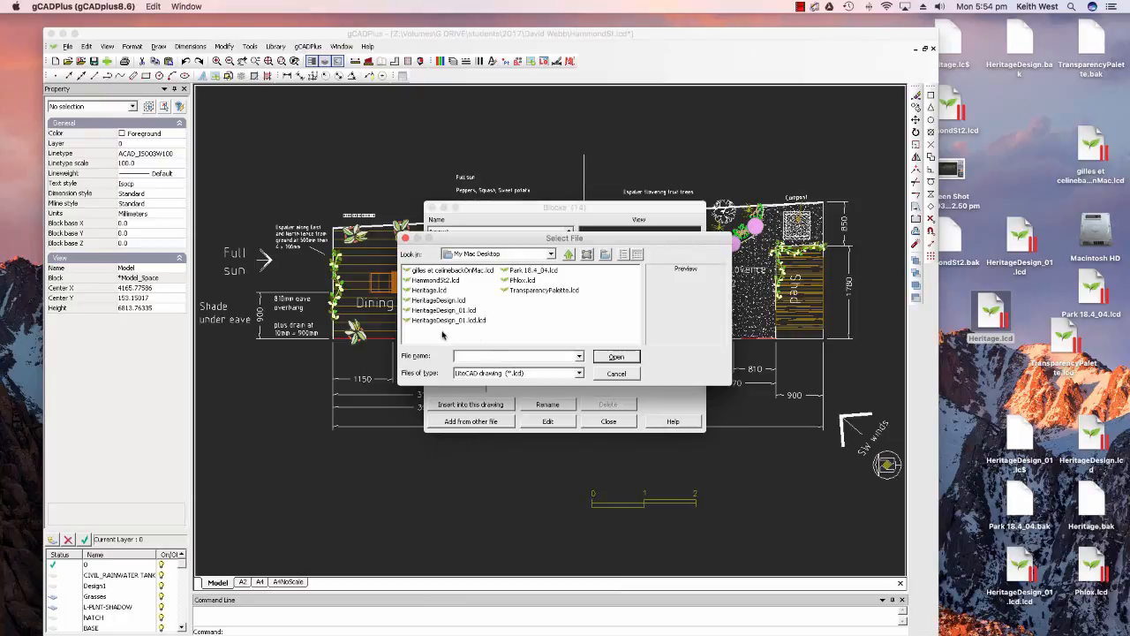
Import Heritage.lcd's *Model_Space as a block and place it in the HammondSt plan.
{"action": "left_click", "coordinate": [430, 290]}
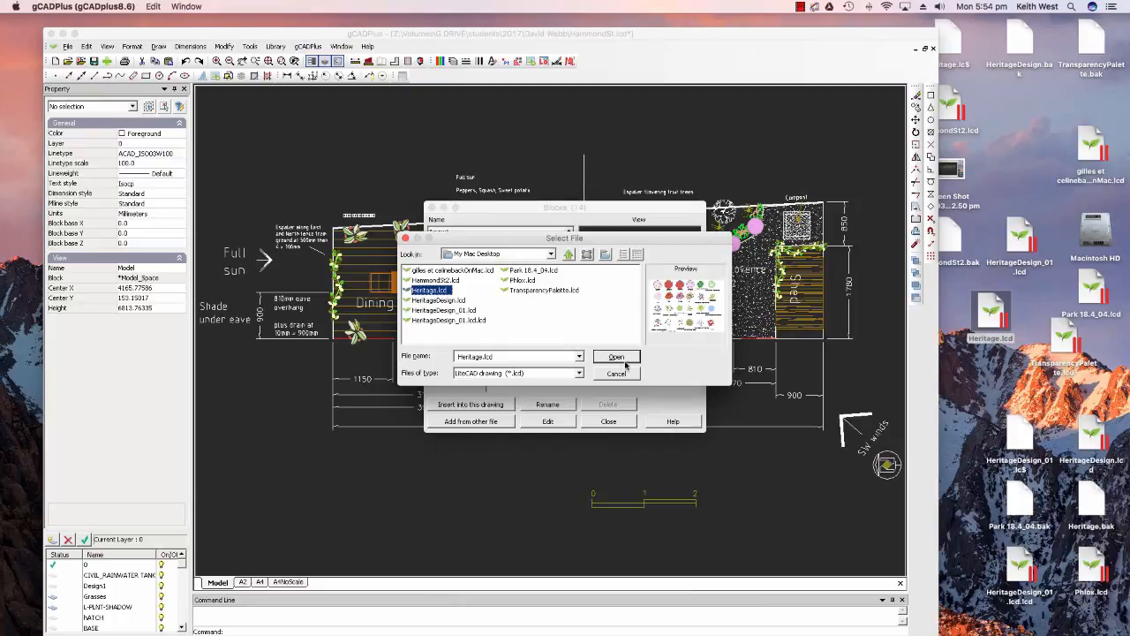
{"action": "left_click", "coordinate": [615, 356]}
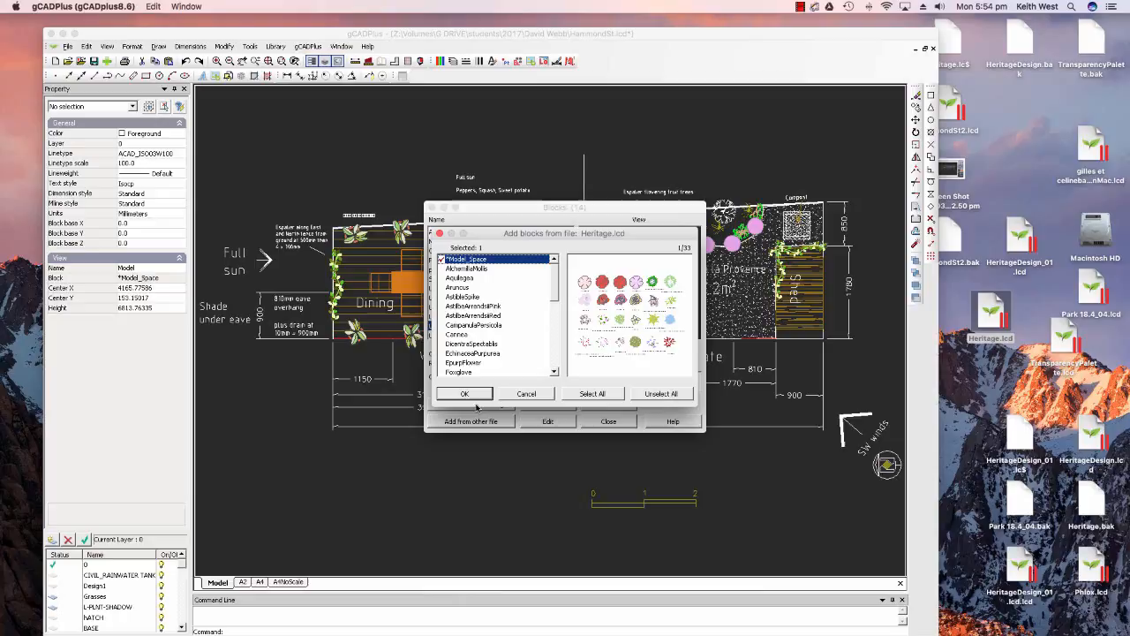
{"action": "left_click", "coordinate": [465, 393]}
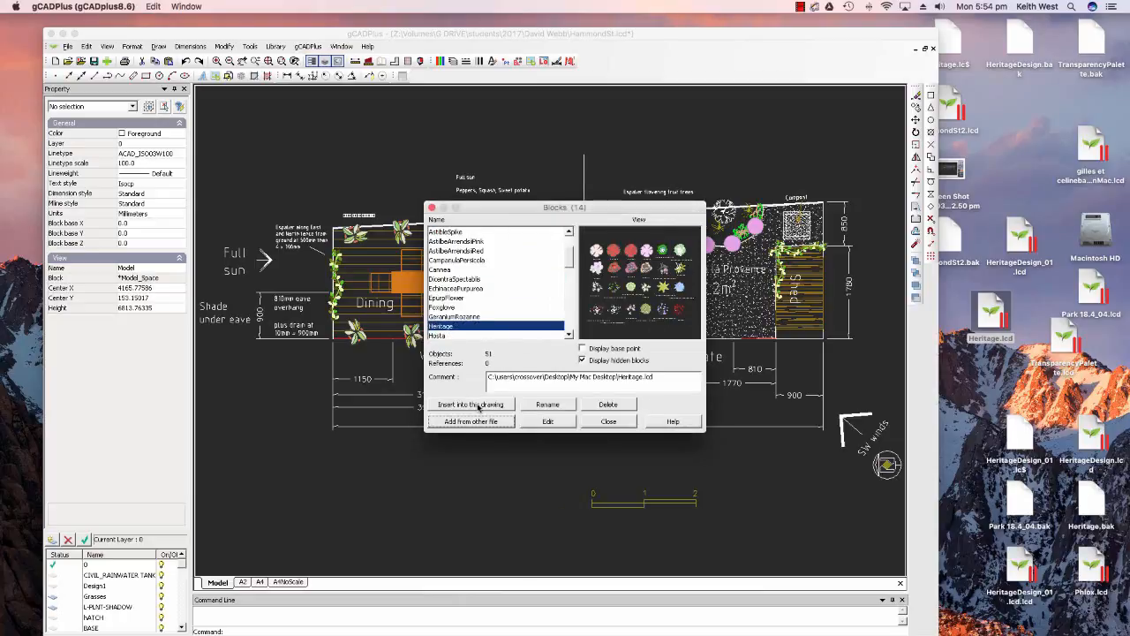
{"action": "mouse_move", "coordinate": [563, 306]}
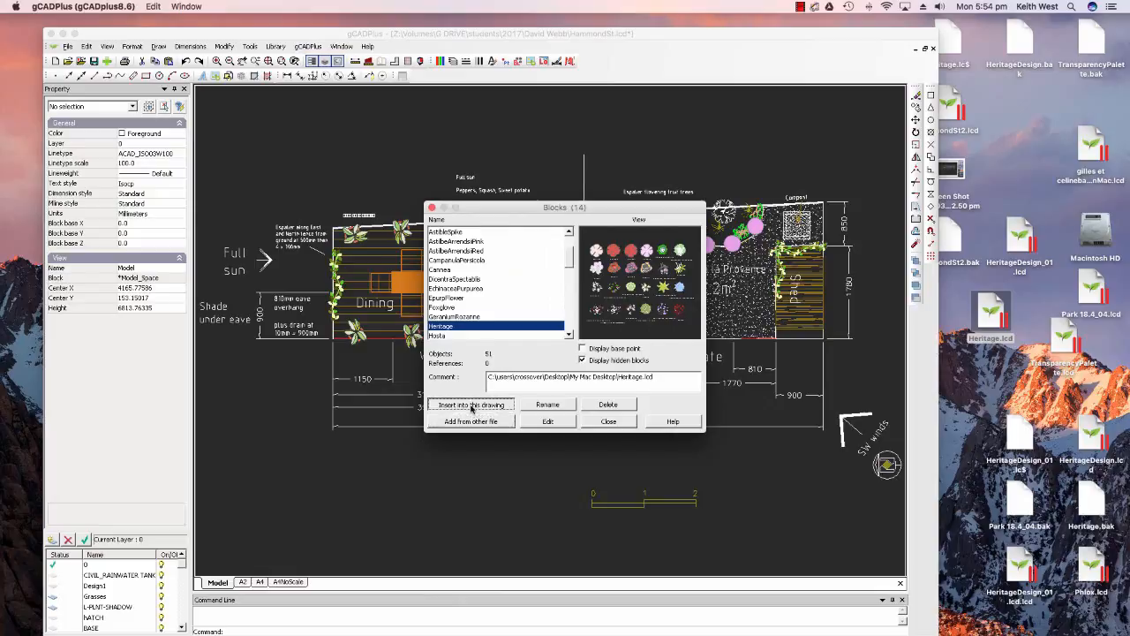
{"action": "left_click", "coordinate": [469, 404]}
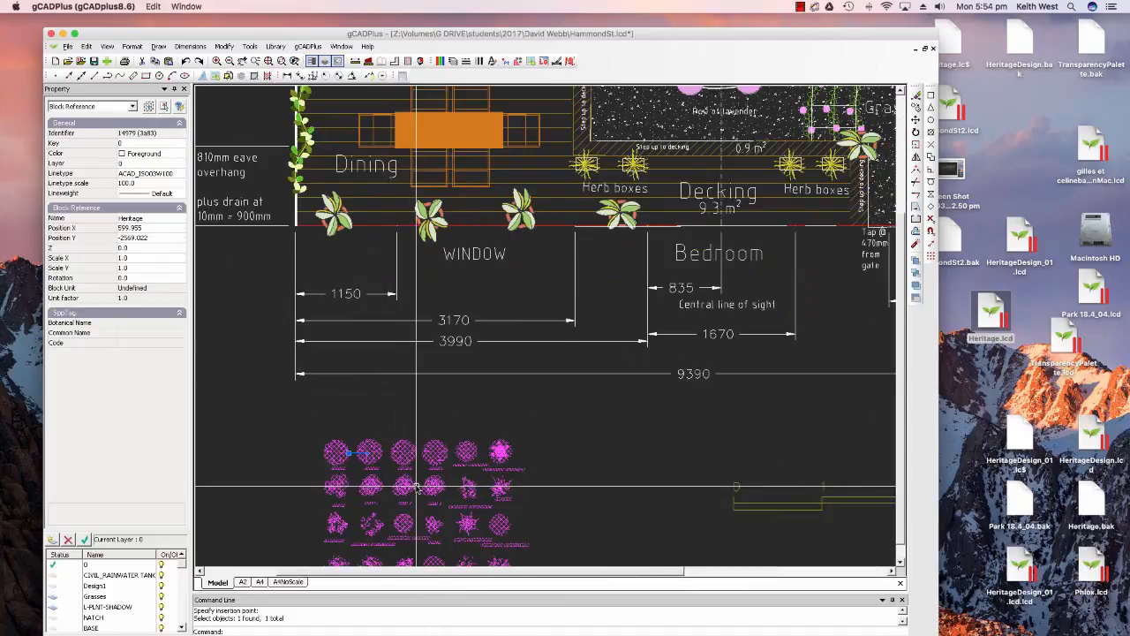
Zoom out and pick the Echinacea purpurea symbol above the scale bar.
{"action": "scroll", "scroll_direction": "down", "scroll_amount": 3}
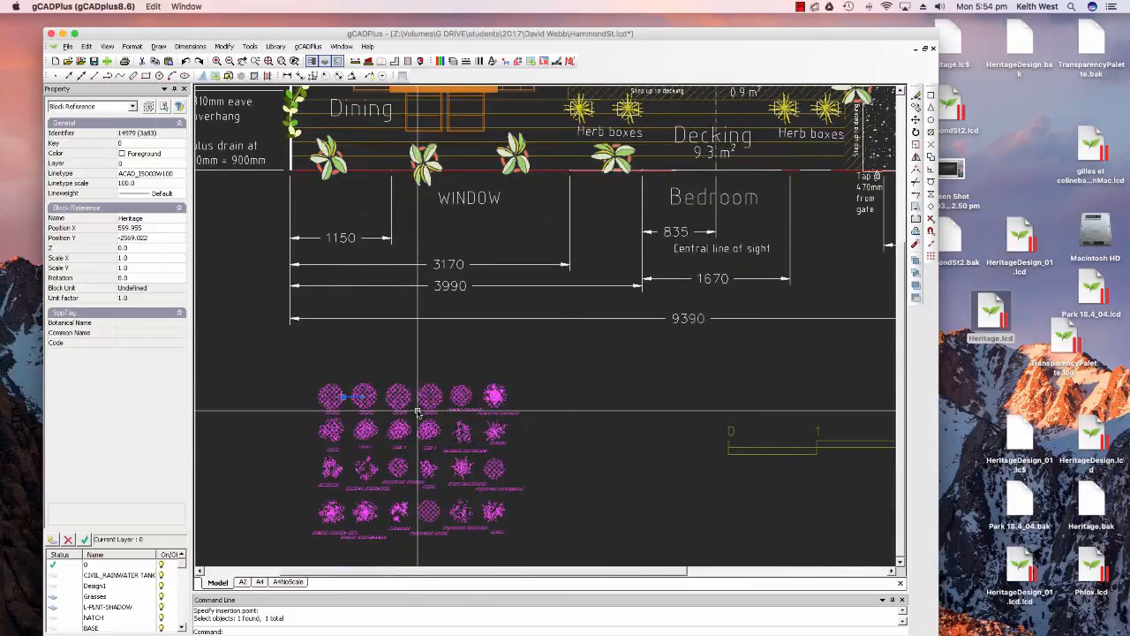
{"action": "mouse_move", "coordinate": [446, 431]}
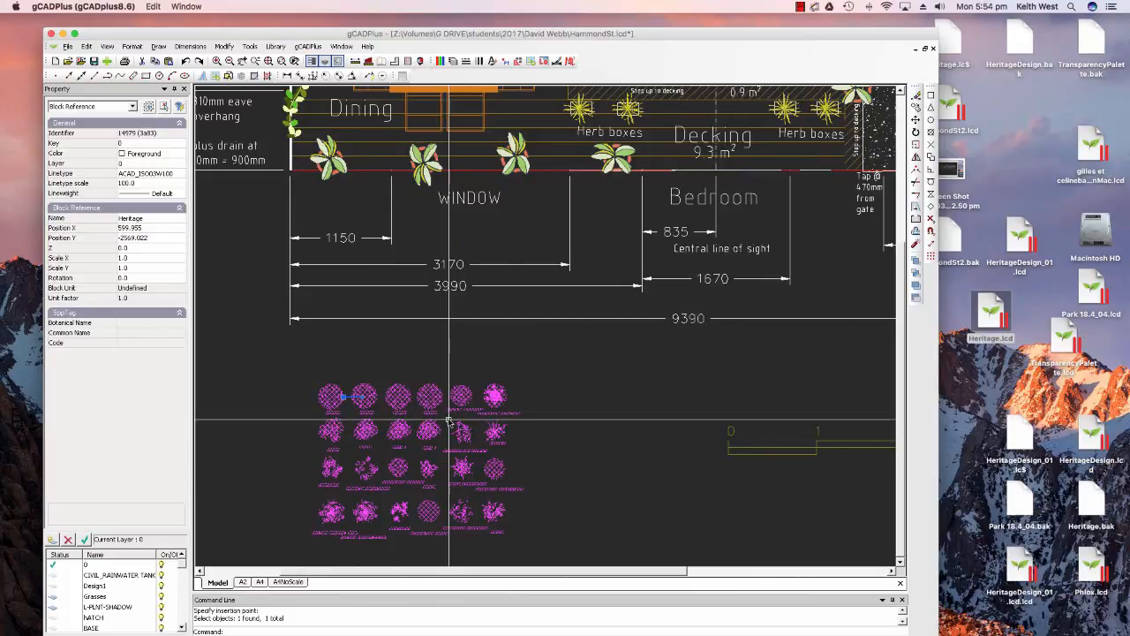
{"action": "mouse_move", "coordinate": [482, 513]}
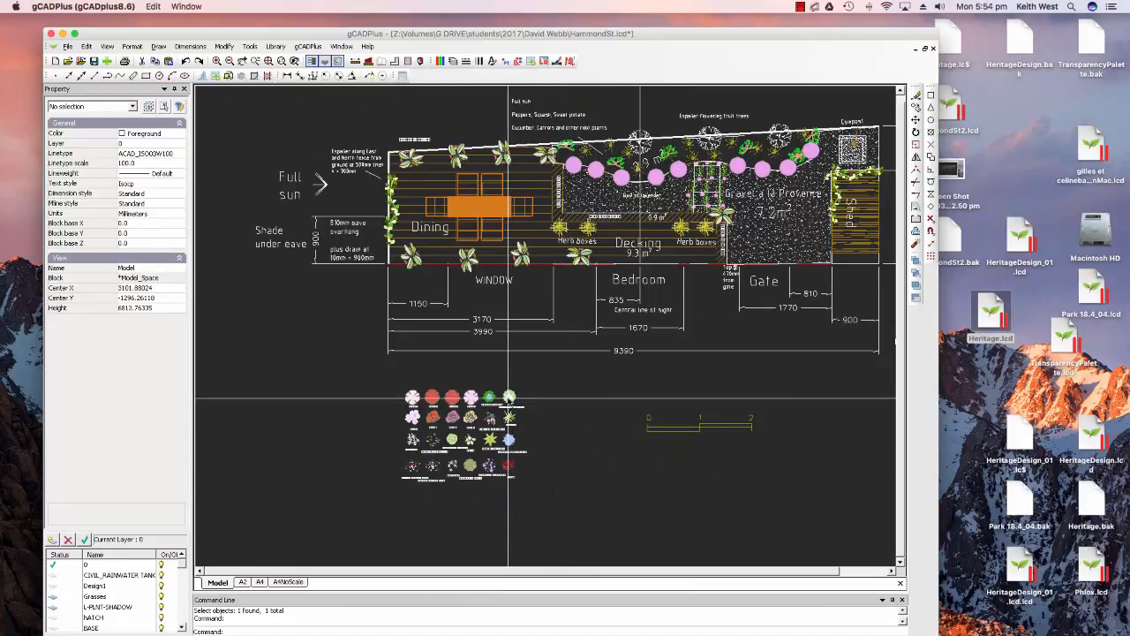
{"action": "left_click", "coordinate": [680, 380]}
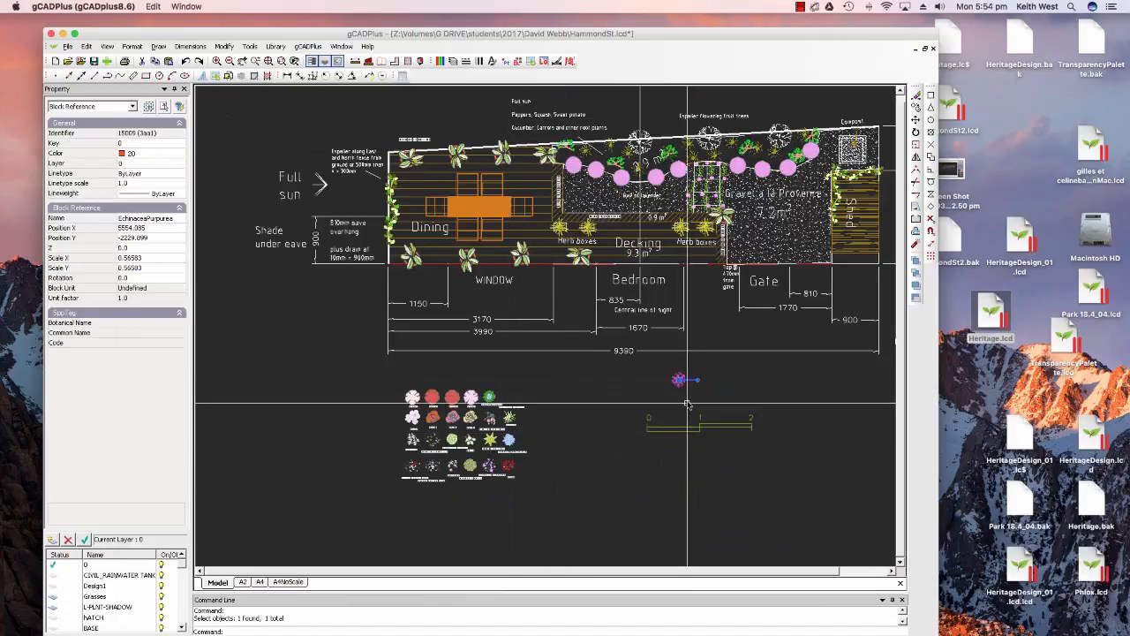
Scale up the Echinacea purpurea symbol to about one metre wide against the scale bar.
{"action": "right_click", "coordinate": [679, 366]}
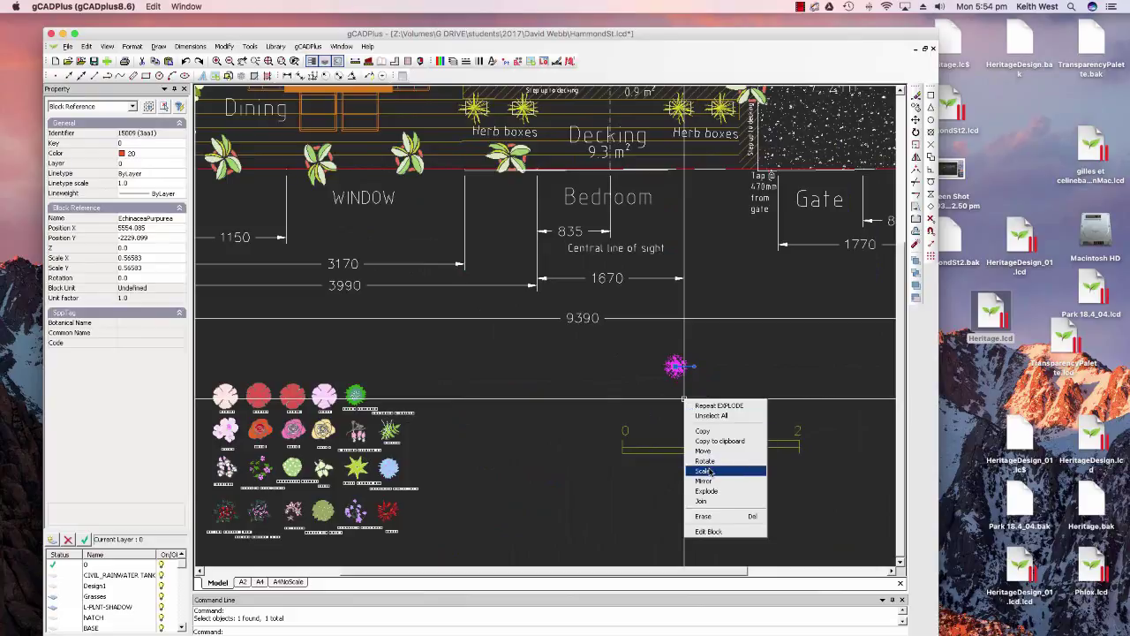
{"action": "left_click", "coordinate": [703, 470]}
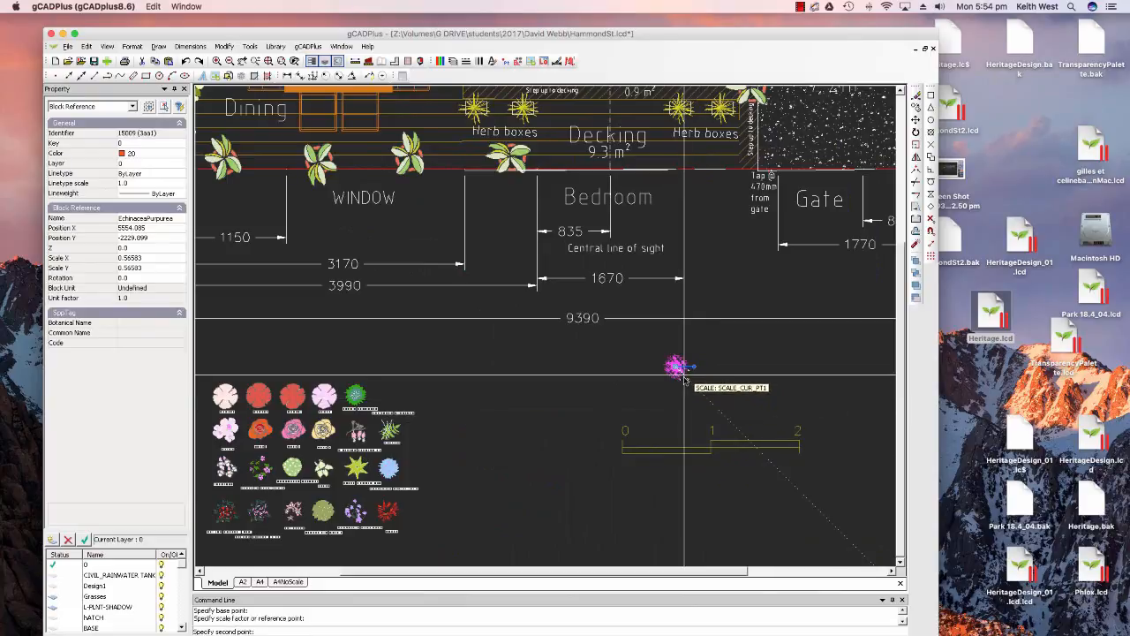
{"action": "left_click", "coordinate": [534, 415]}
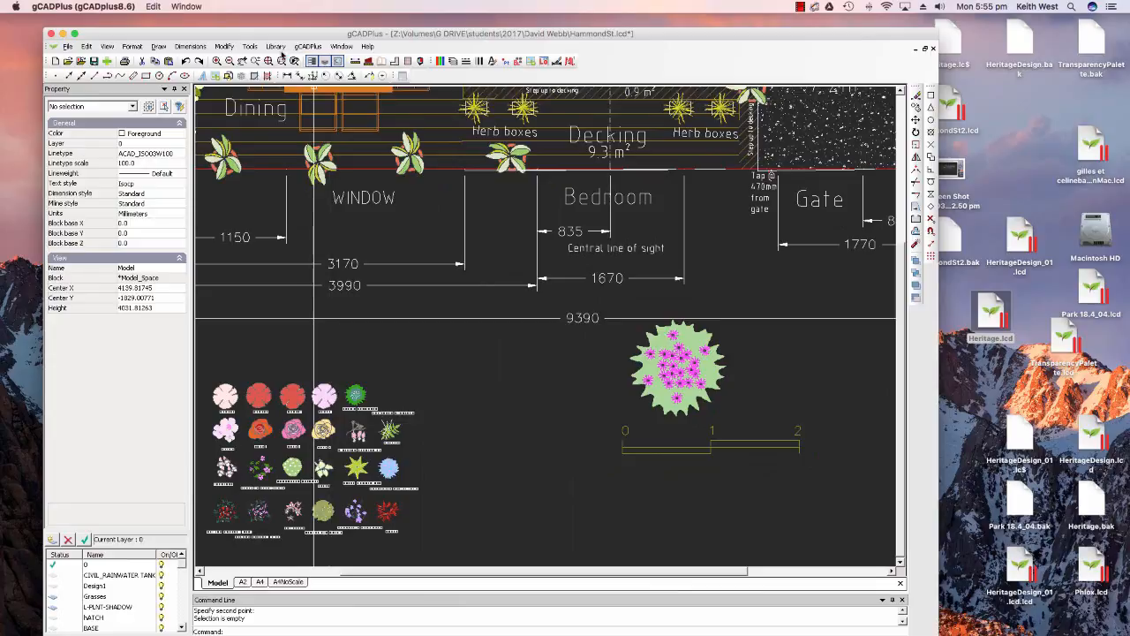
{"action": "left_click", "coordinate": [275, 46]}
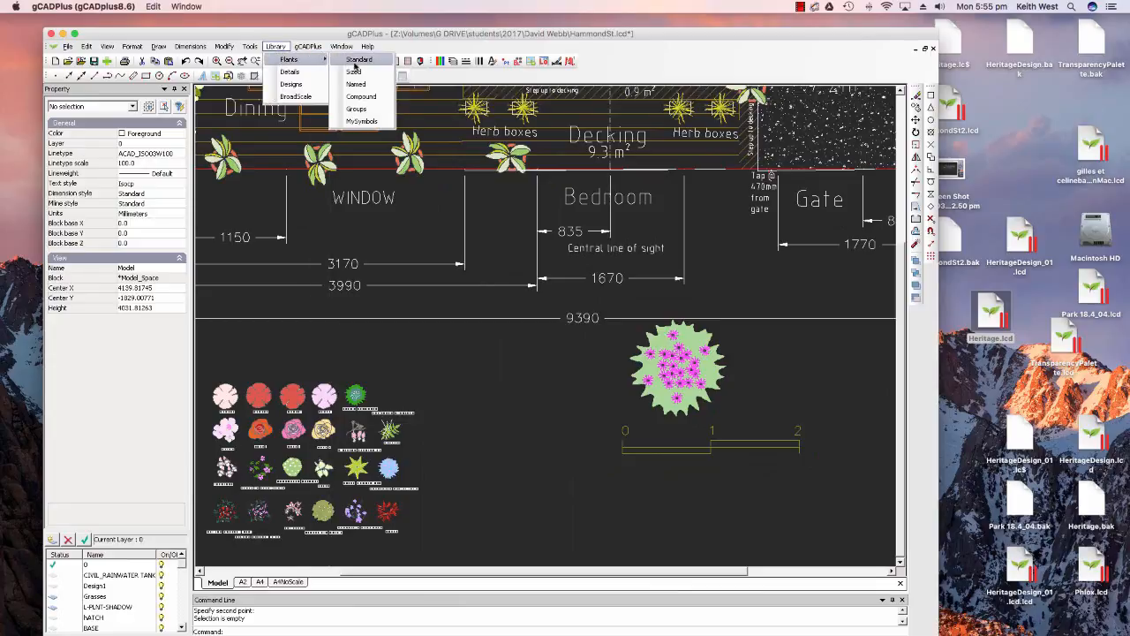
{"action": "left_click", "coordinate": [359, 60]}
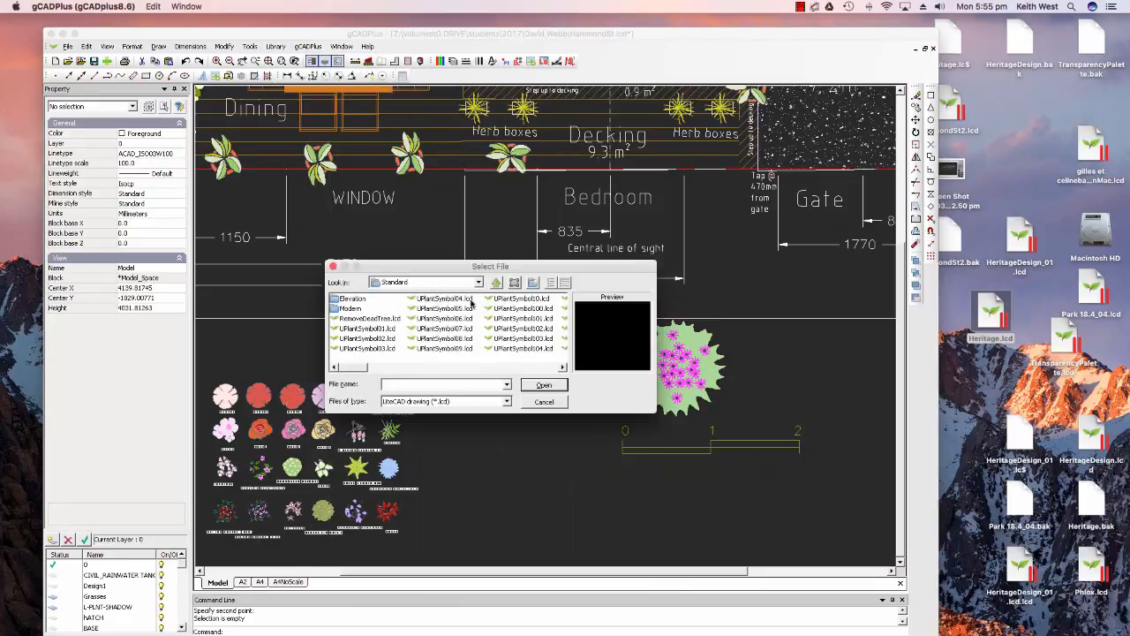
{"action": "mouse_move", "coordinate": [428, 337]}
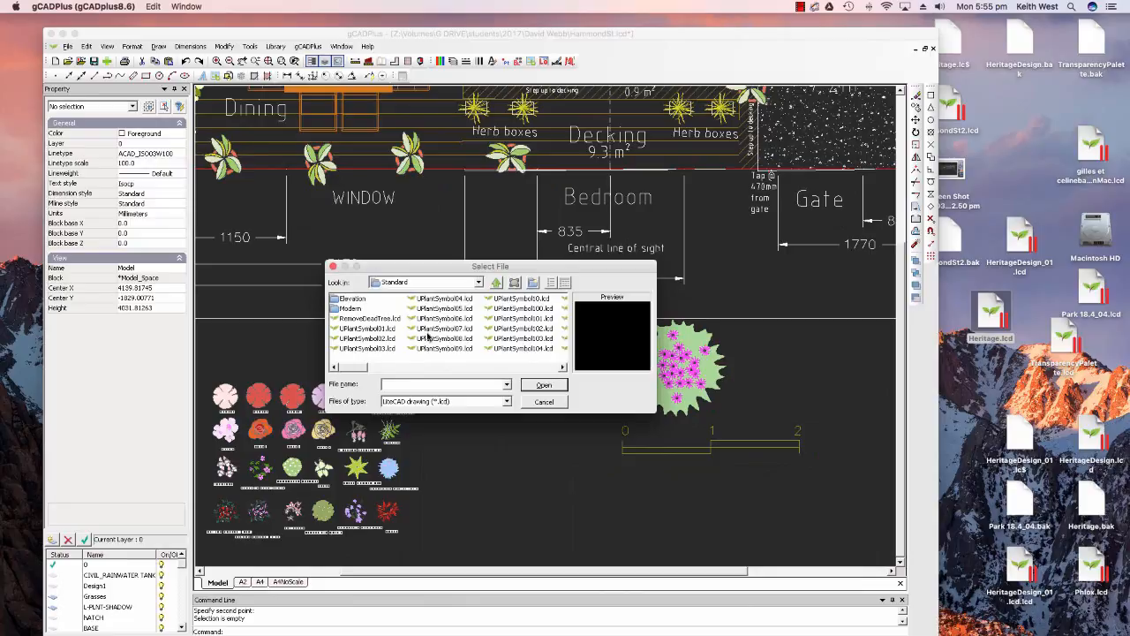
{"action": "left_click", "coordinate": [443, 338]}
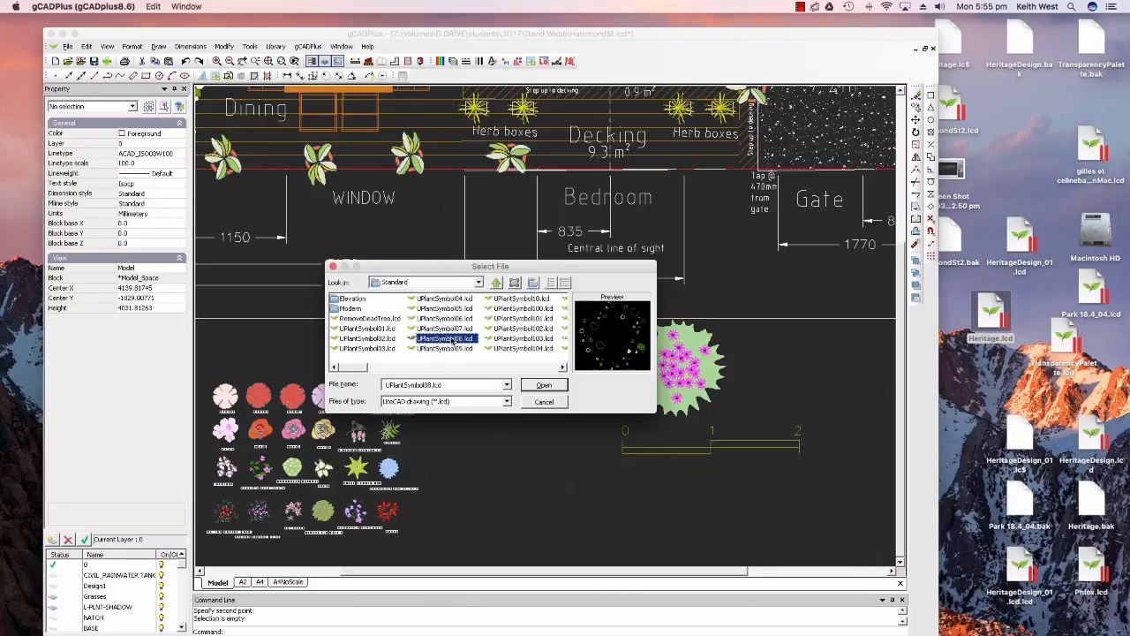
{"action": "left_click", "coordinate": [445, 347]}
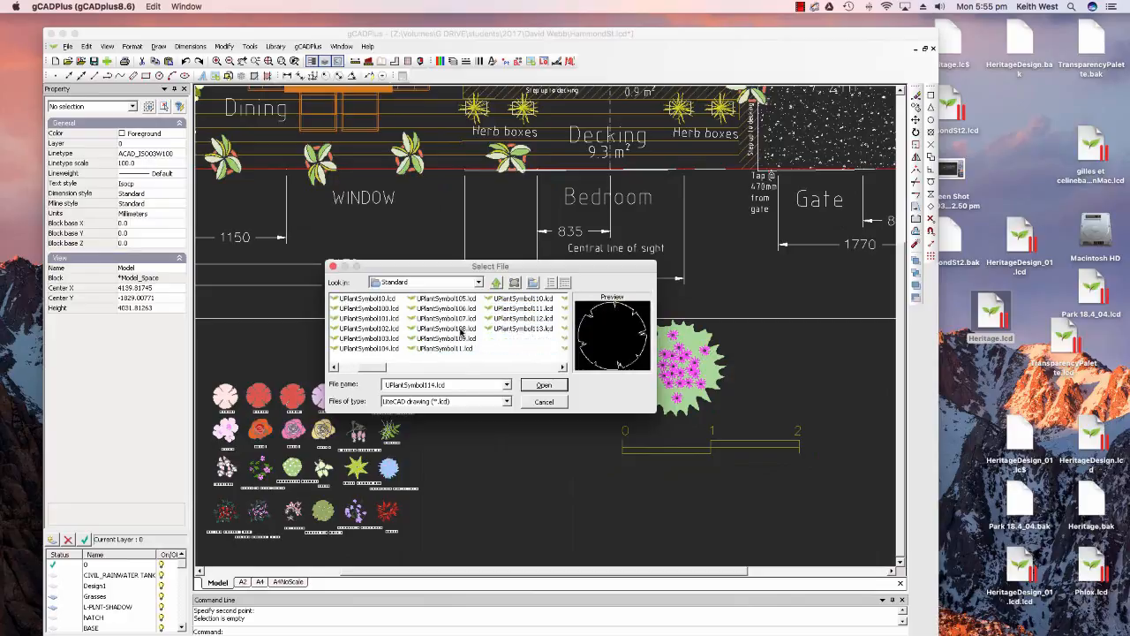
{"action": "left_click", "coordinate": [523, 347]}
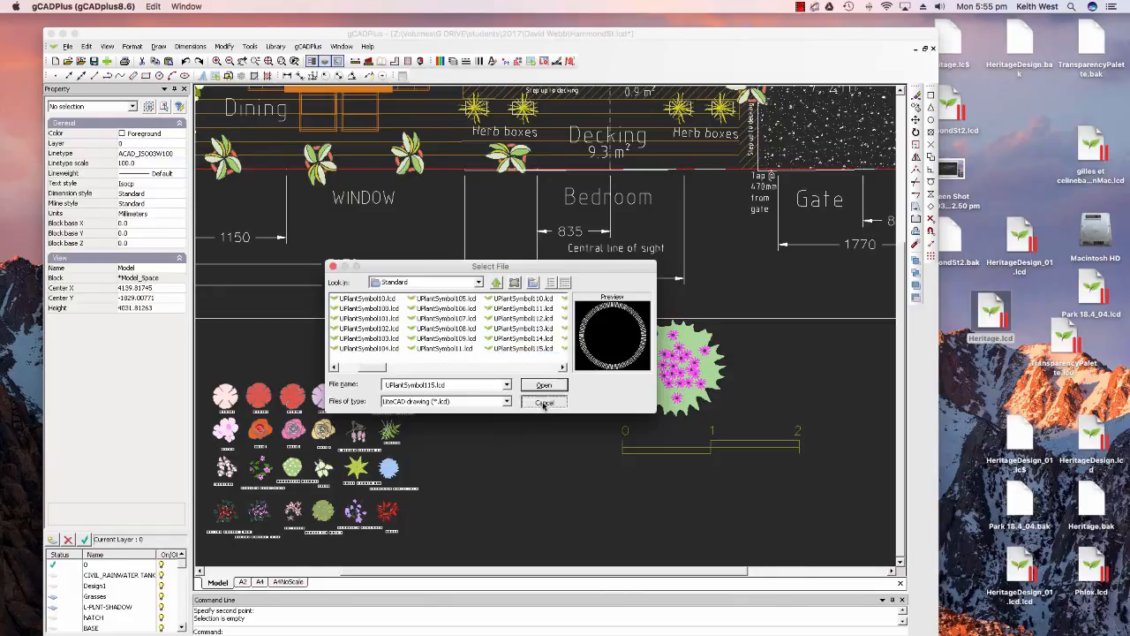
{"action": "left_click", "coordinate": [544, 403]}
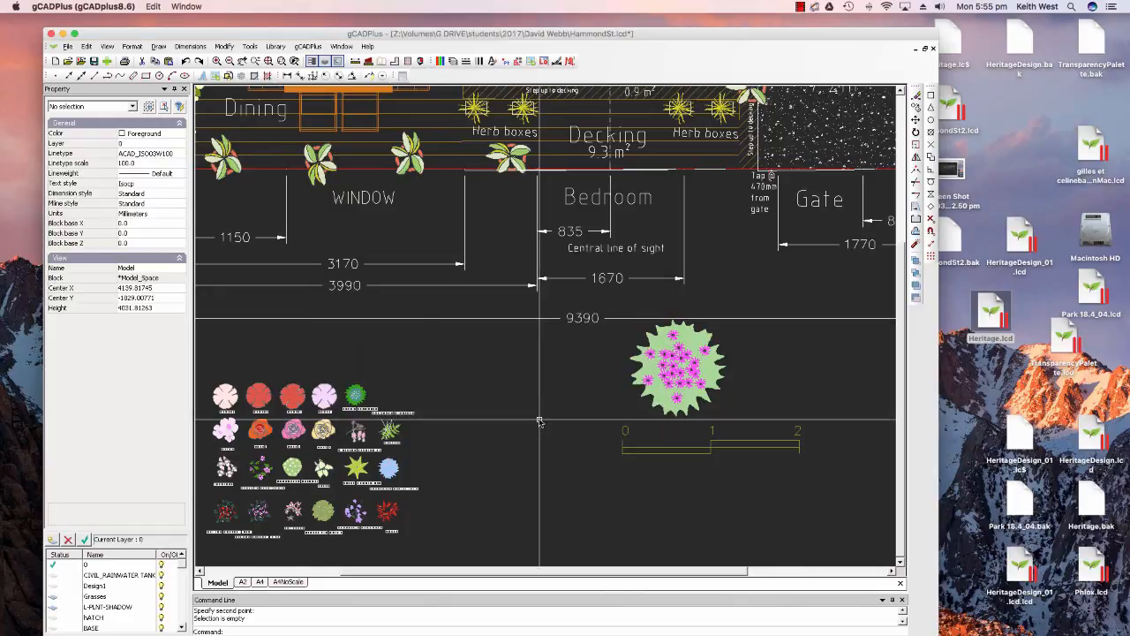